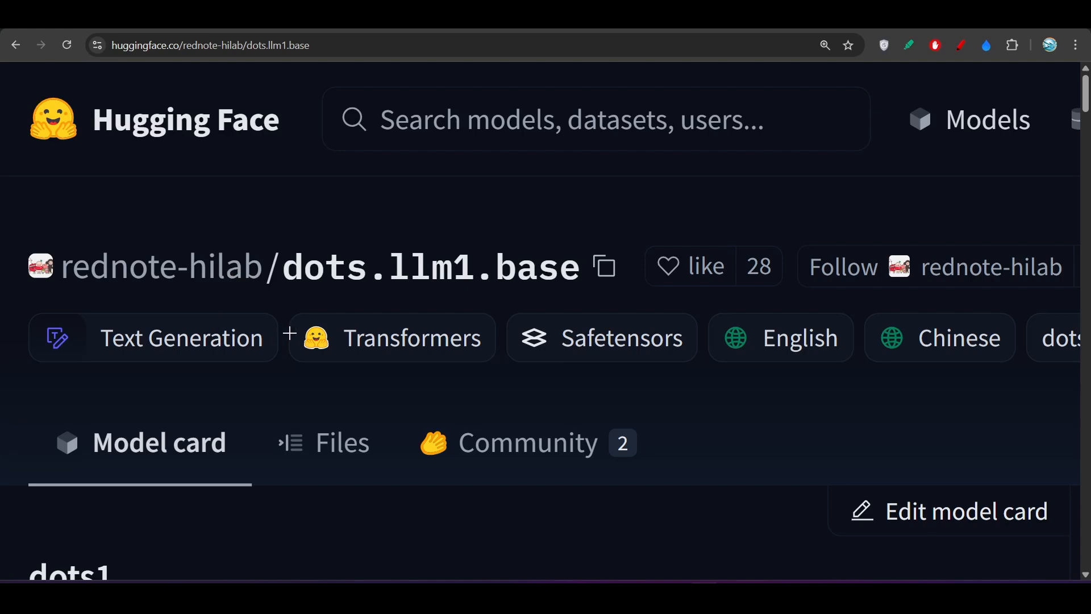
{"action": "mouse_move", "coordinate": [106, 316]}
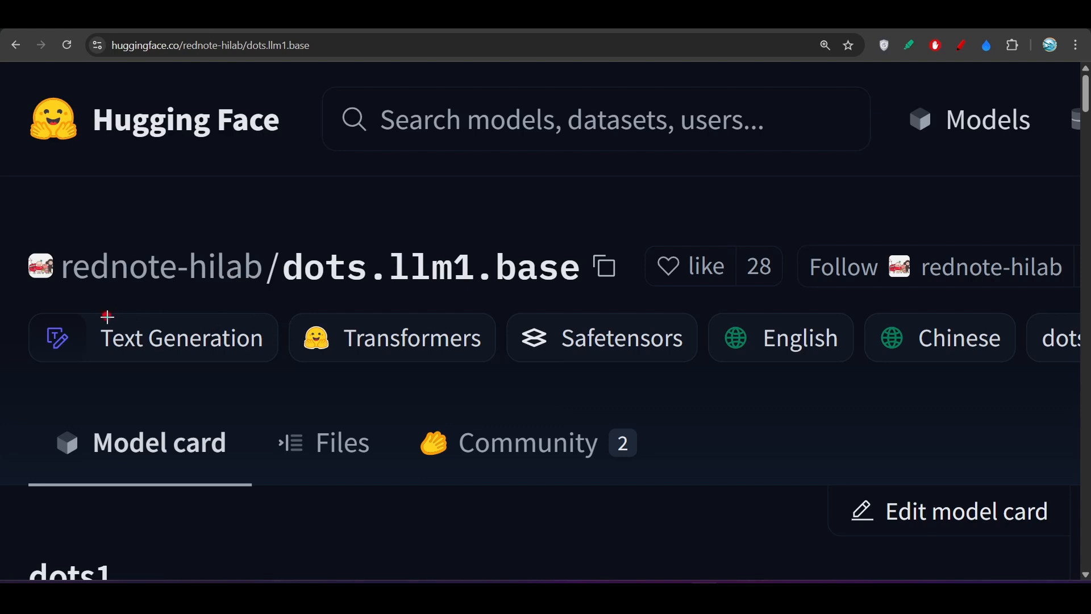
Step: Draw a red underline beneath the dots.llm1.base model name on its Hugging Face page
{"action": "left_click_drag", "start_coordinate": [105, 316], "coordinate": [397, 313]}
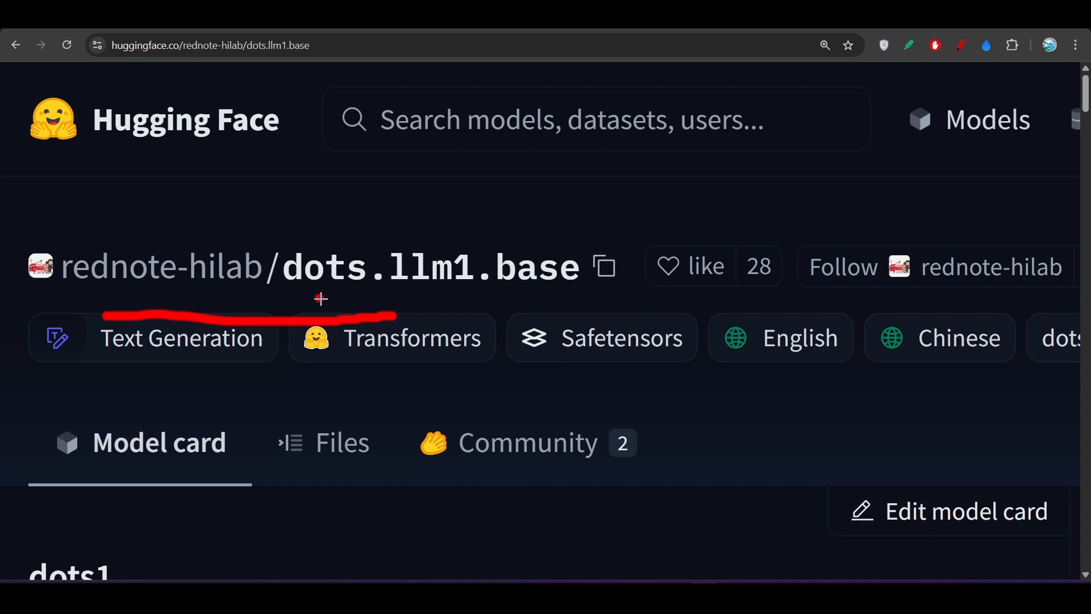
{"action": "left_click_drag", "start_coordinate": [320, 299], "coordinate": [470, 305]}
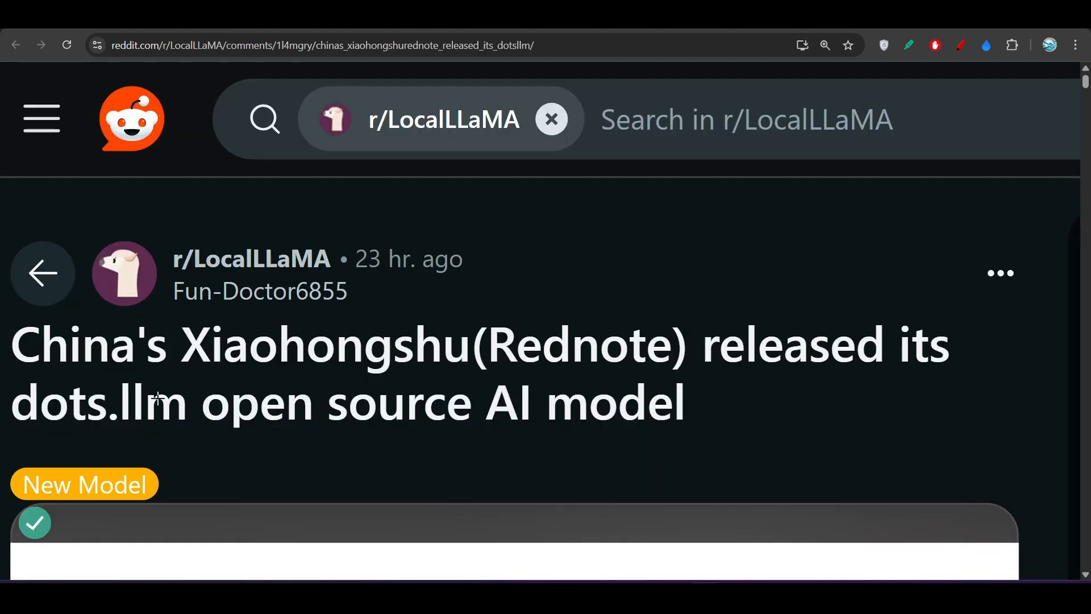
Step: Underline 'Xiaohongshu' in red in the r/LocalLLaMA post title
{"action": "left_click_drag", "start_coordinate": [84, 375], "coordinate": [229, 372]}
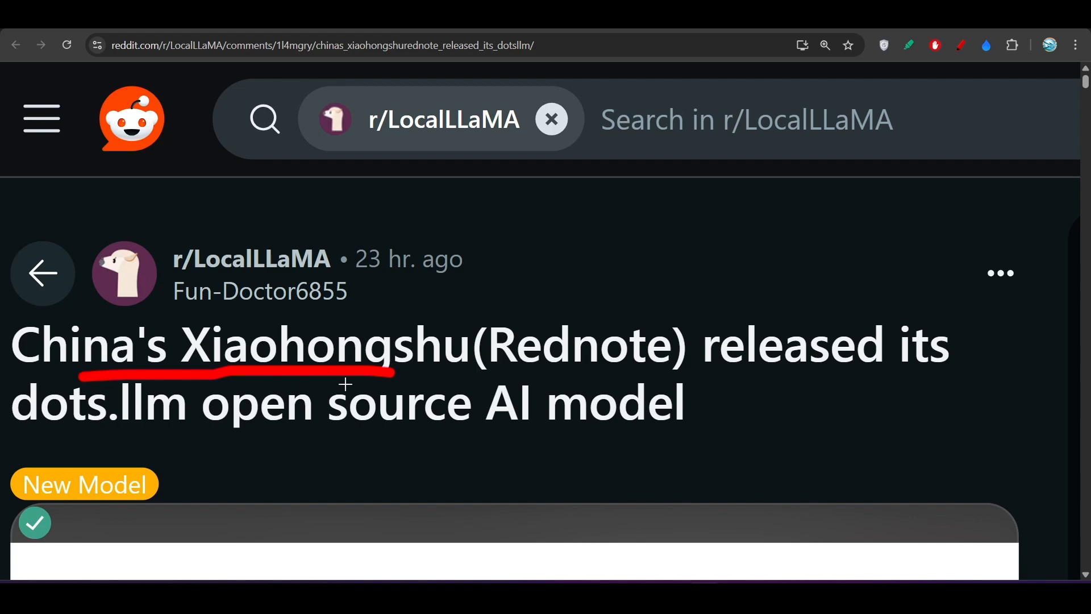
{"action": "left_click_drag", "start_coordinate": [703, 371], "coordinate": [849, 373]}
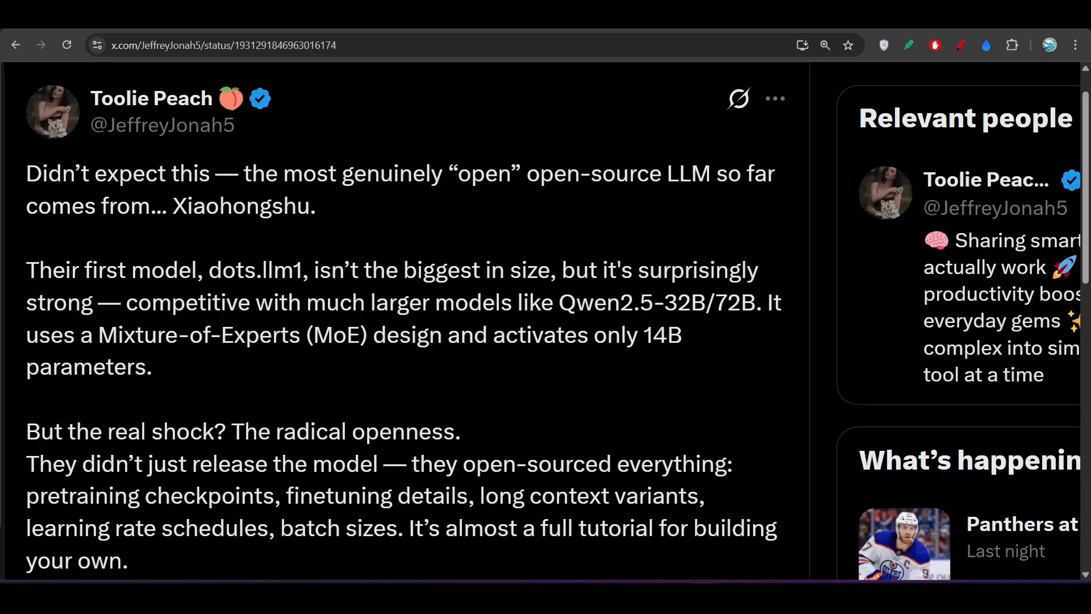
{"action": "mouse_move", "coordinate": [160, 155]}
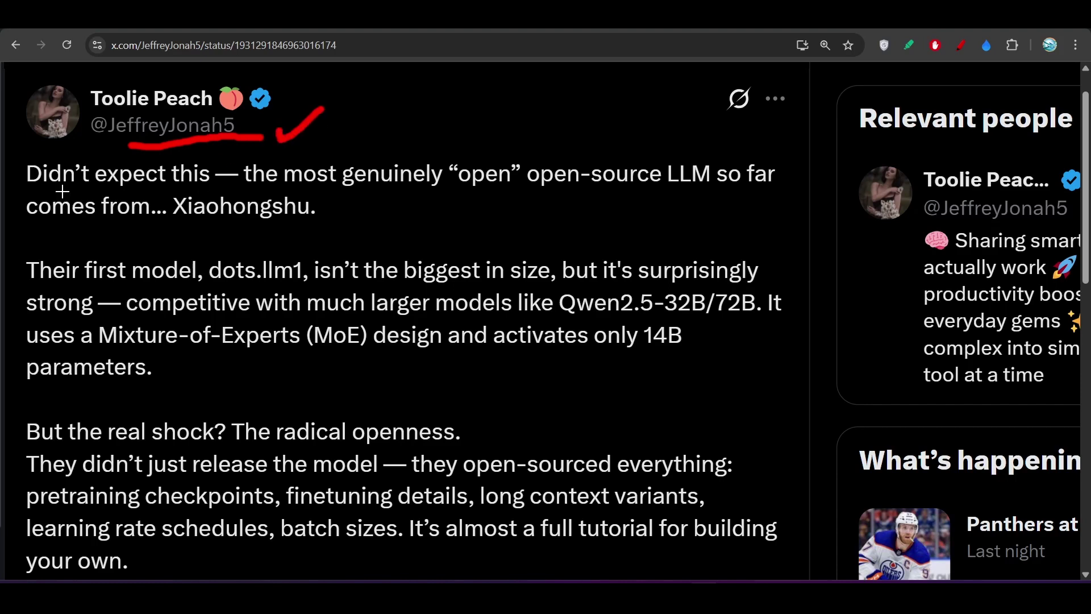
Step: Underline 'Didn't expect this', the most-open claim, Xiaohongshu origin, dots.llm1 and competitiveness claims
{"action": "left_click_drag", "start_coordinate": [28, 194], "coordinate": [184, 186]}
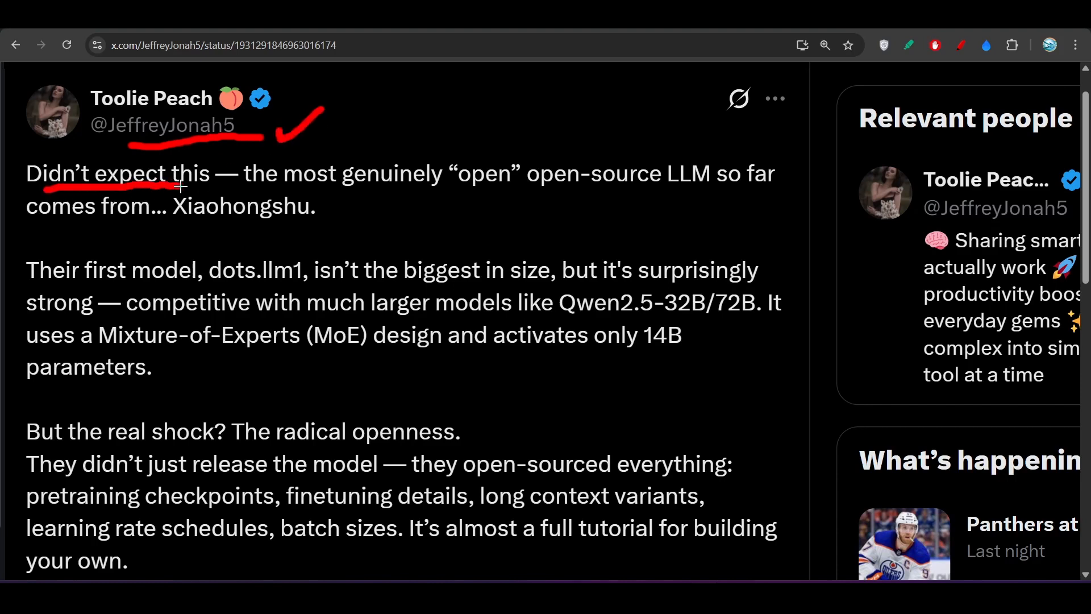
{"action": "left_click_drag", "start_coordinate": [240, 189], "coordinate": [418, 195]}
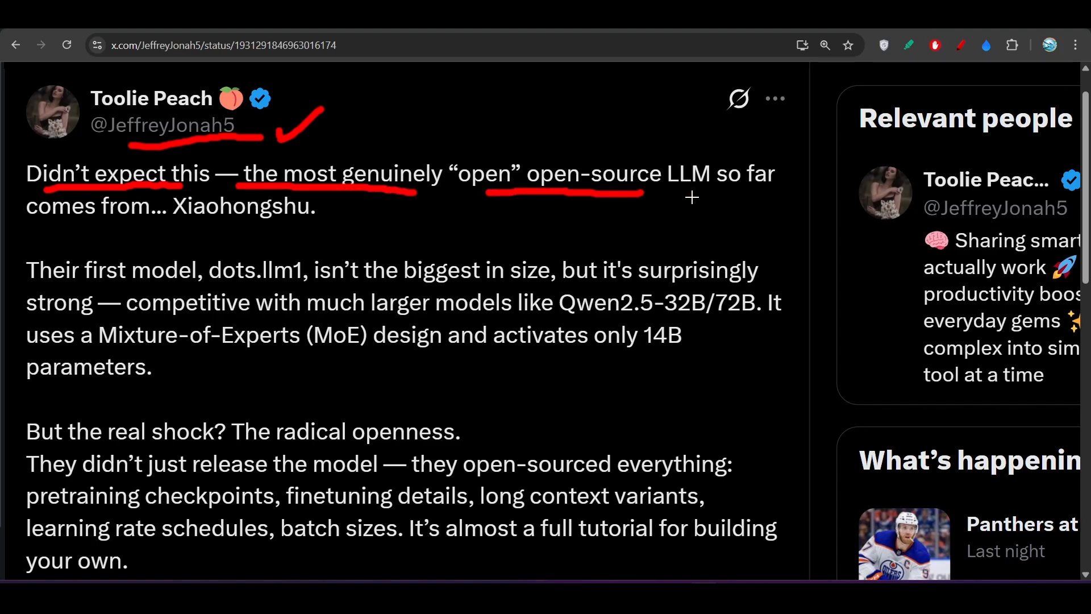
{"action": "left_click_drag", "start_coordinate": [668, 199], "coordinate": [751, 198]}
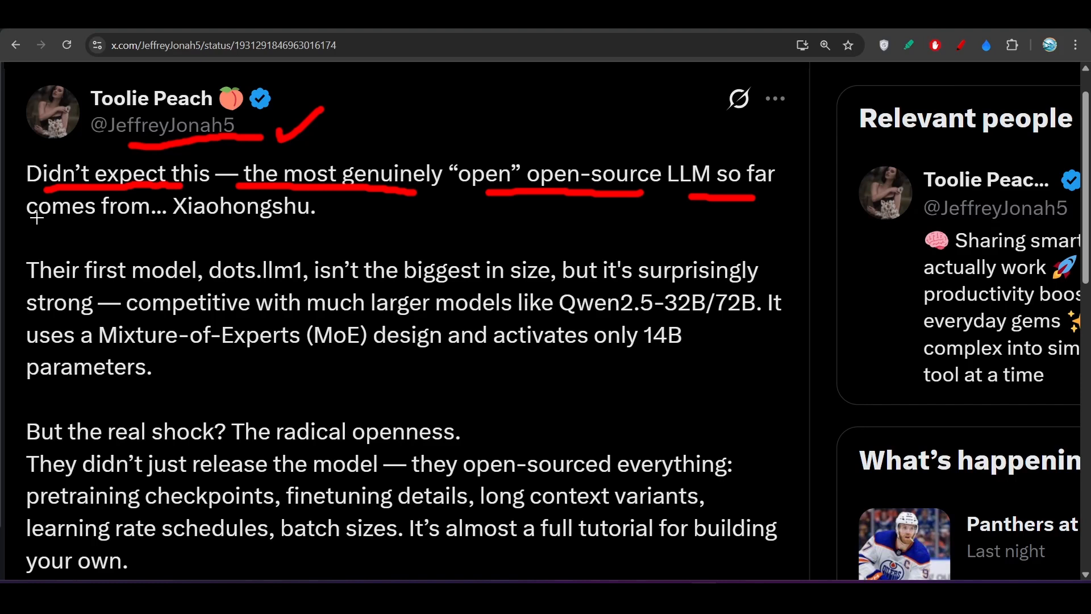
{"action": "left_click_drag", "start_coordinate": [25, 236], "coordinate": [285, 236]}
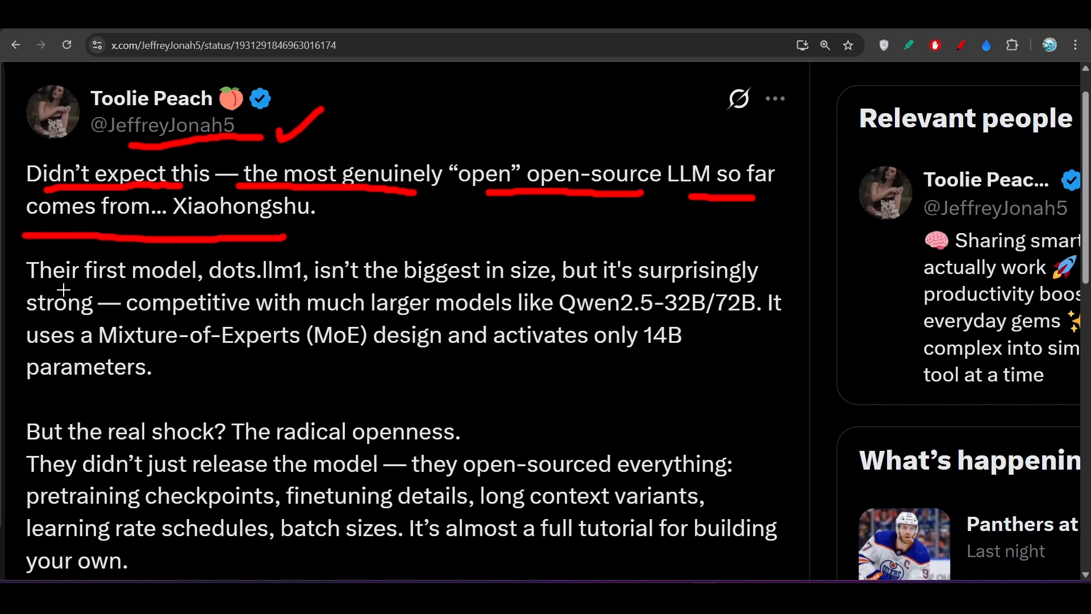
{"action": "left_click_drag", "start_coordinate": [25, 286], "coordinate": [285, 286]}
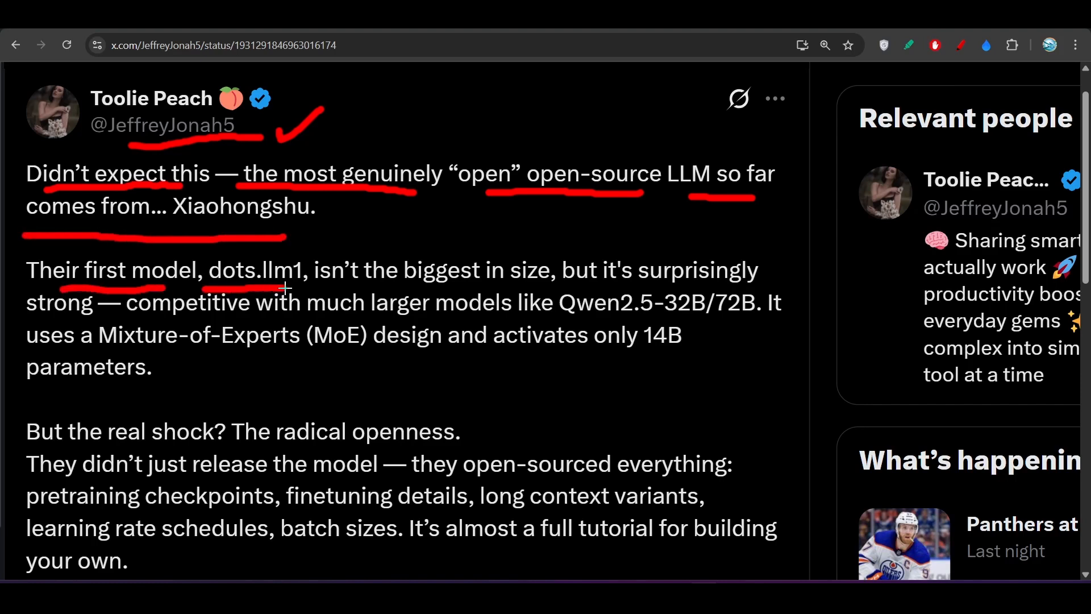
{"action": "left_click_drag", "start_coordinate": [309, 286], "coordinate": [508, 286]}
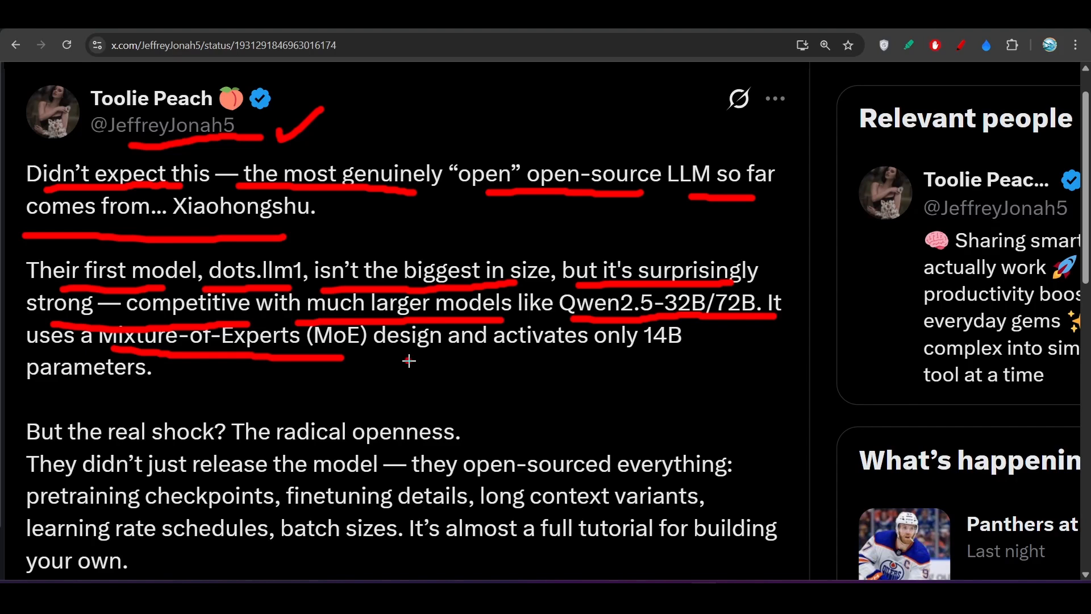
Step: Underline 'activates only 14B parameters', then mark another phrase further down the post
{"action": "left_click_drag", "start_coordinate": [407, 360], "coordinate": [682, 360]}
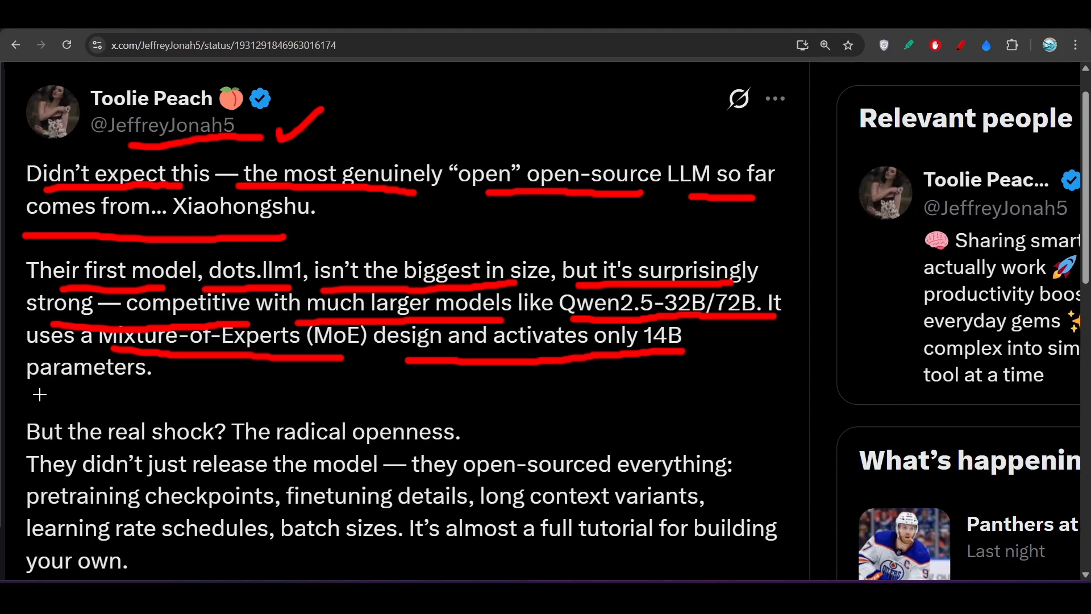
{"action": "scroll", "scroll_direction": "down", "scroll_amount": 3}
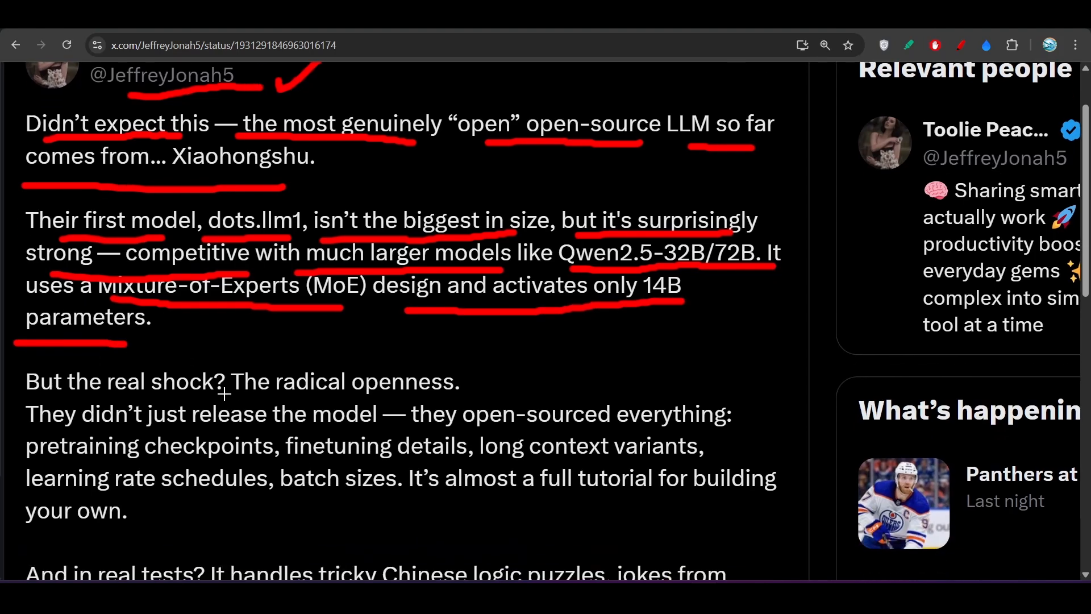
{"action": "scroll", "scroll_direction": "down", "scroll_amount": 3}
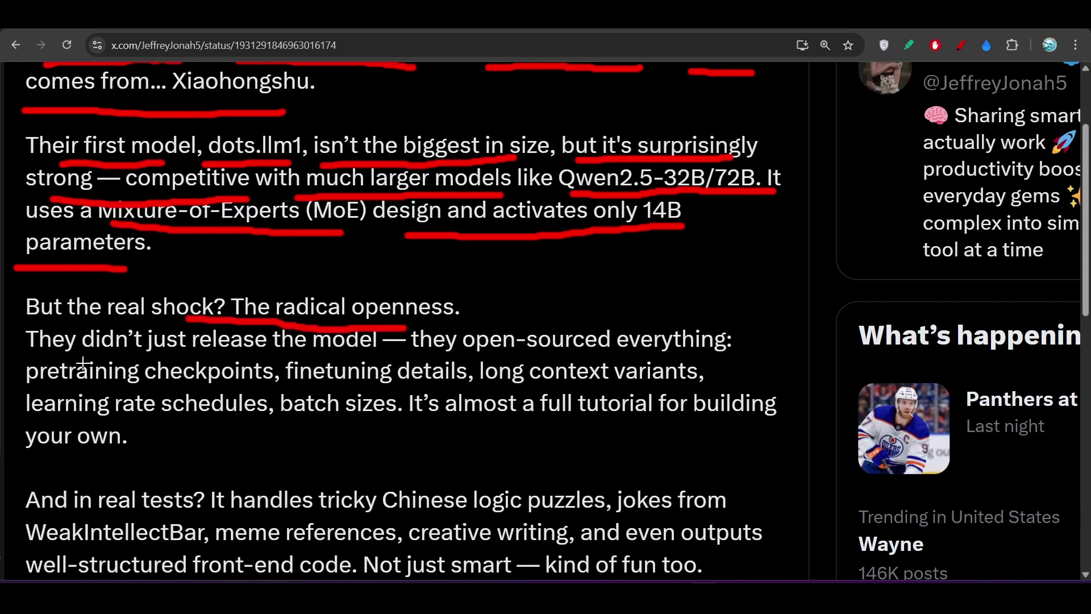
{"action": "mouse_move", "coordinate": [441, 351]}
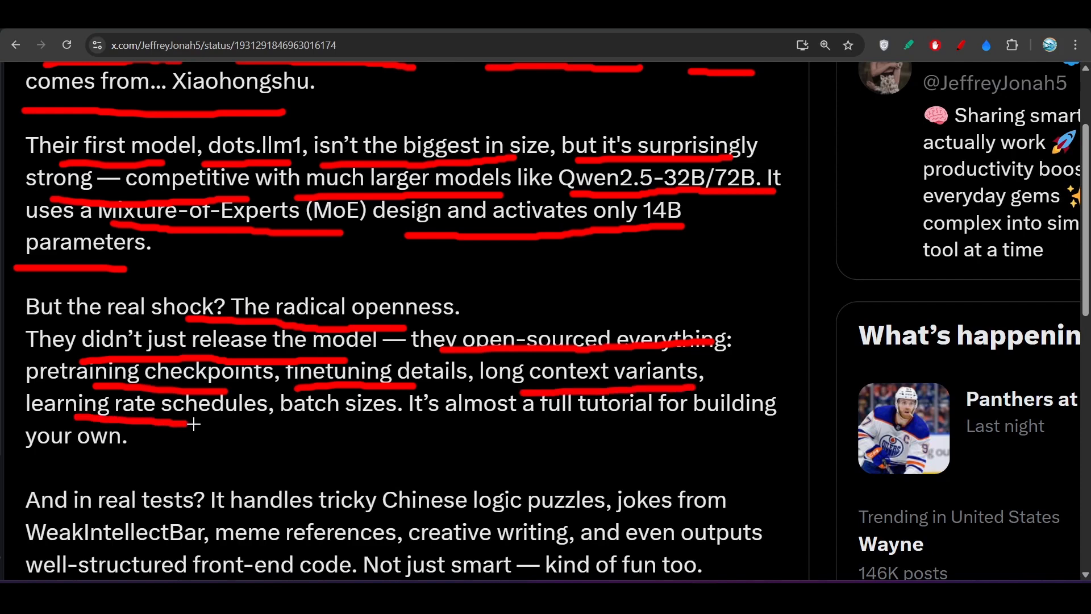
{"action": "left_click_drag", "start_coordinate": [198, 423], "coordinate": [369, 424]}
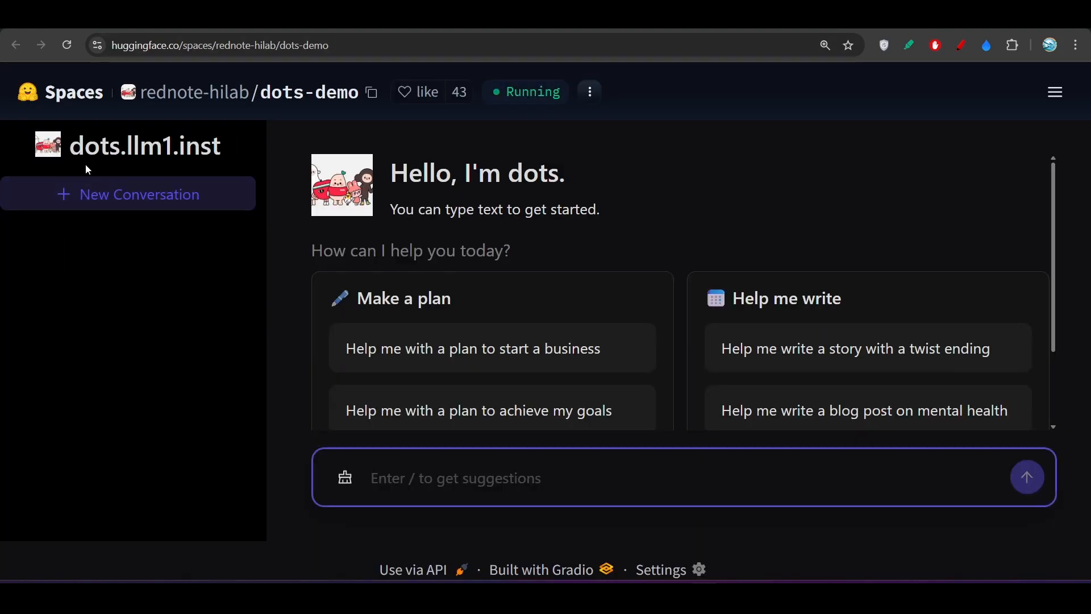
{"action": "mouse_move", "coordinate": [291, 173]}
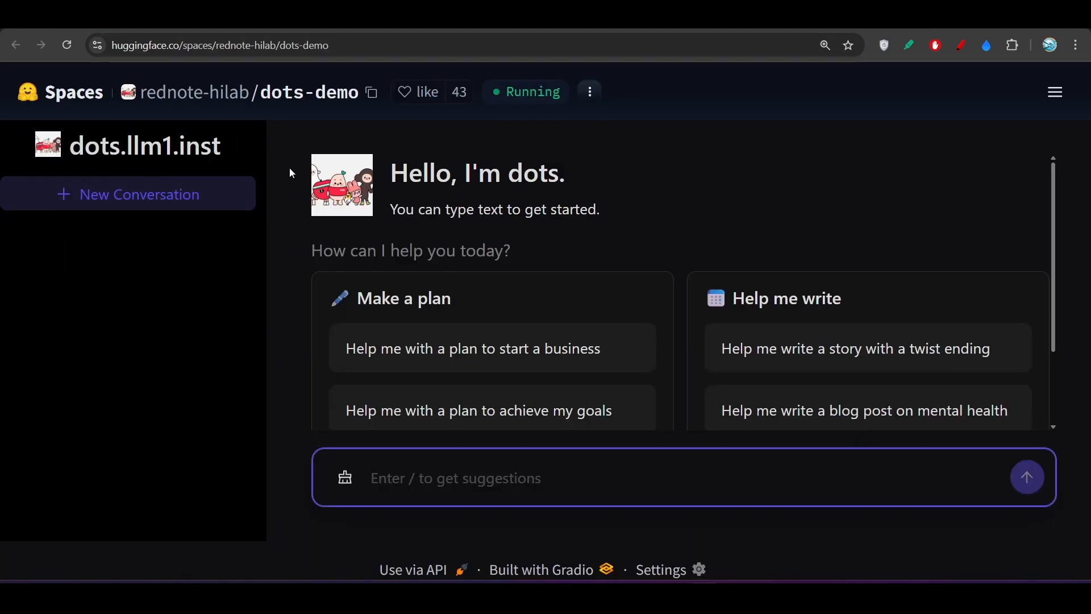
Step: Scroll the dots-demo welcome panel to reveal more prompts, like interview plans and future-self letters
{"action": "scroll", "scroll_direction": "down", "scroll_amount": 3}
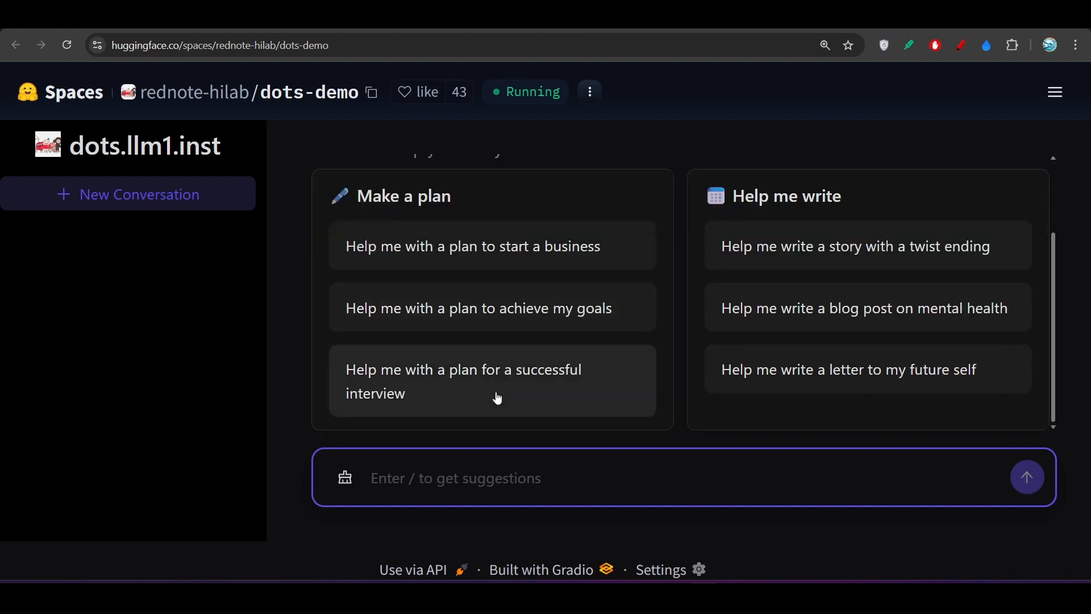
{"action": "mouse_move", "coordinate": [281, 437]}
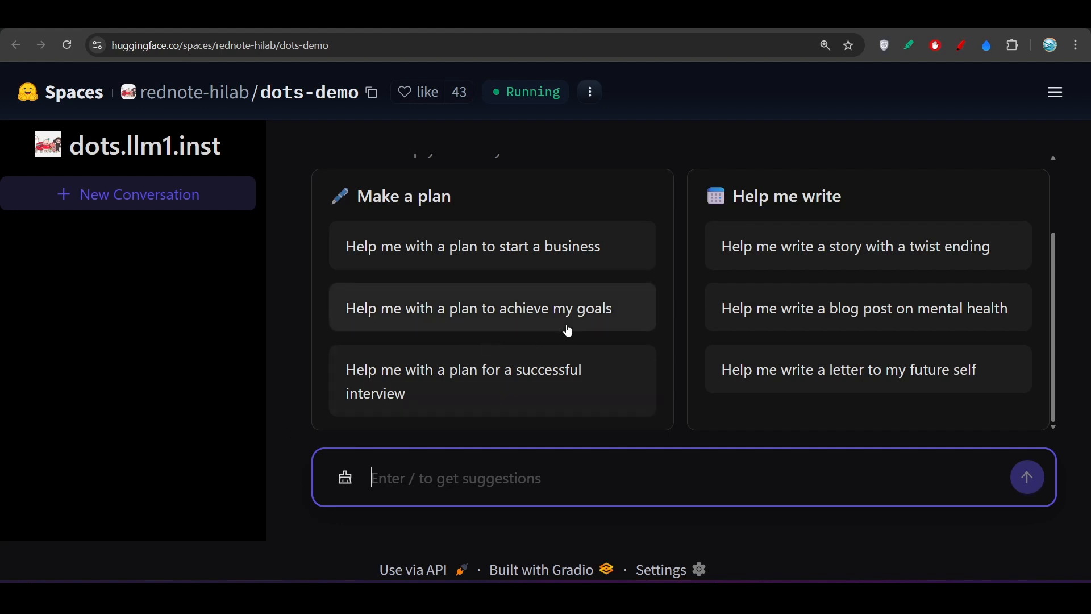
{"action": "mouse_move", "coordinate": [787, 170]}
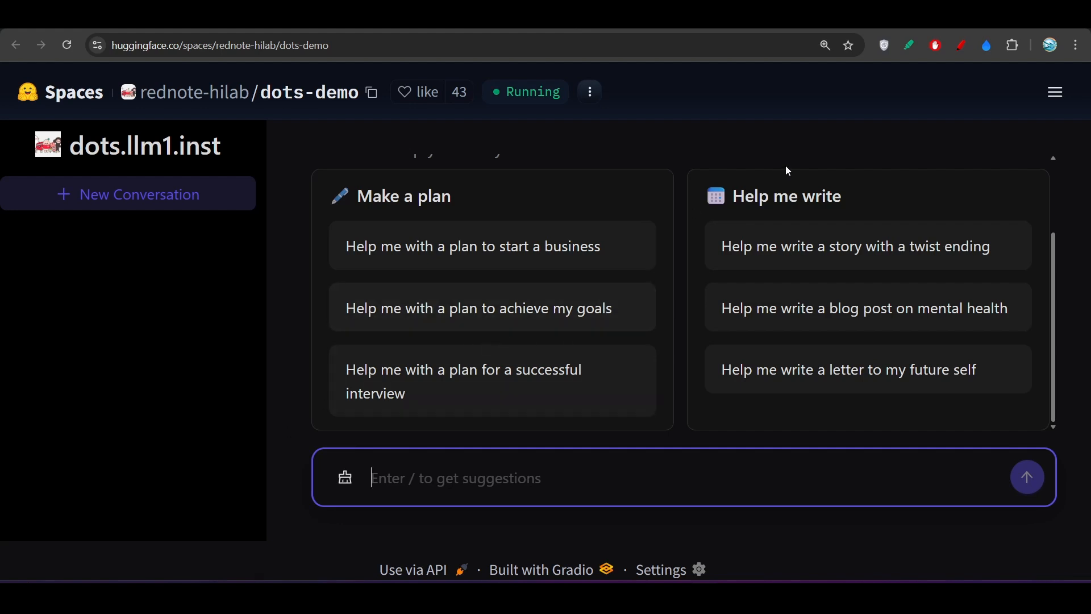
{"action": "mouse_move", "coordinate": [677, 188]}
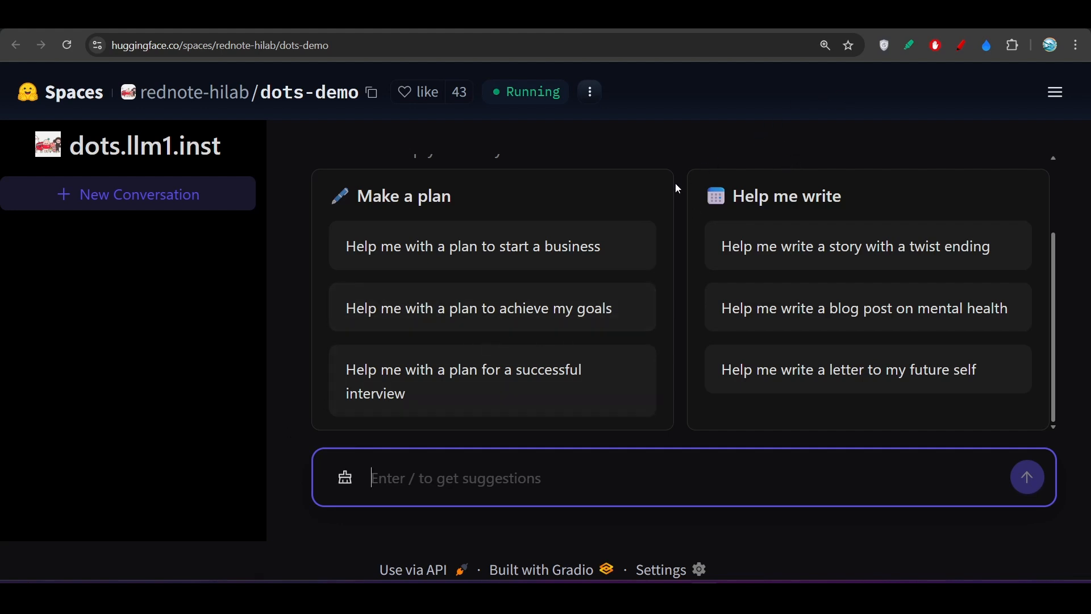
{"action": "mouse_move", "coordinate": [612, 221]}
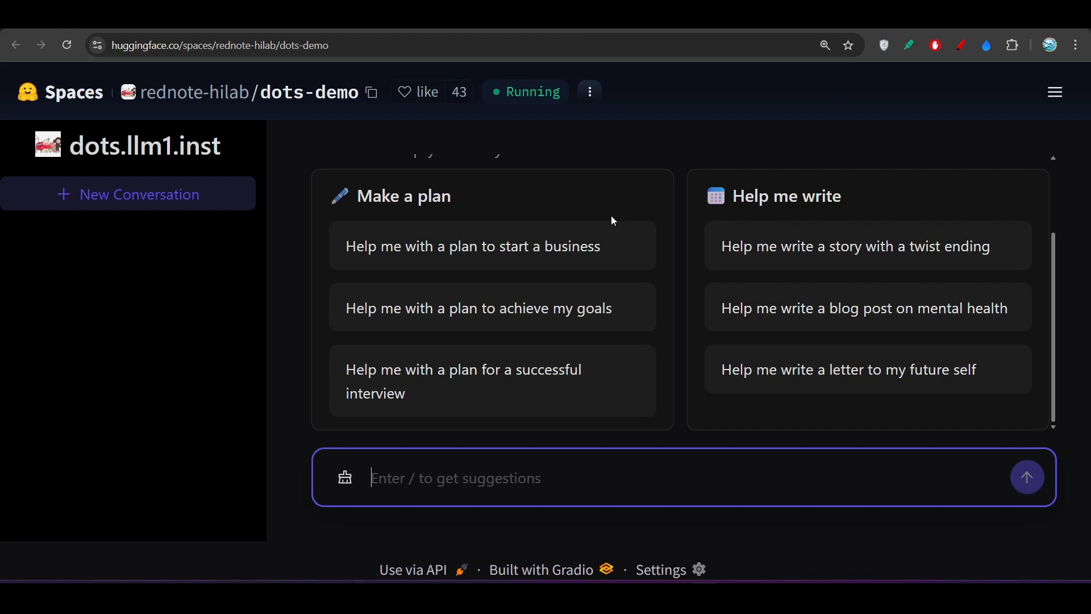
{"action": "mouse_move", "coordinate": [469, 182]}
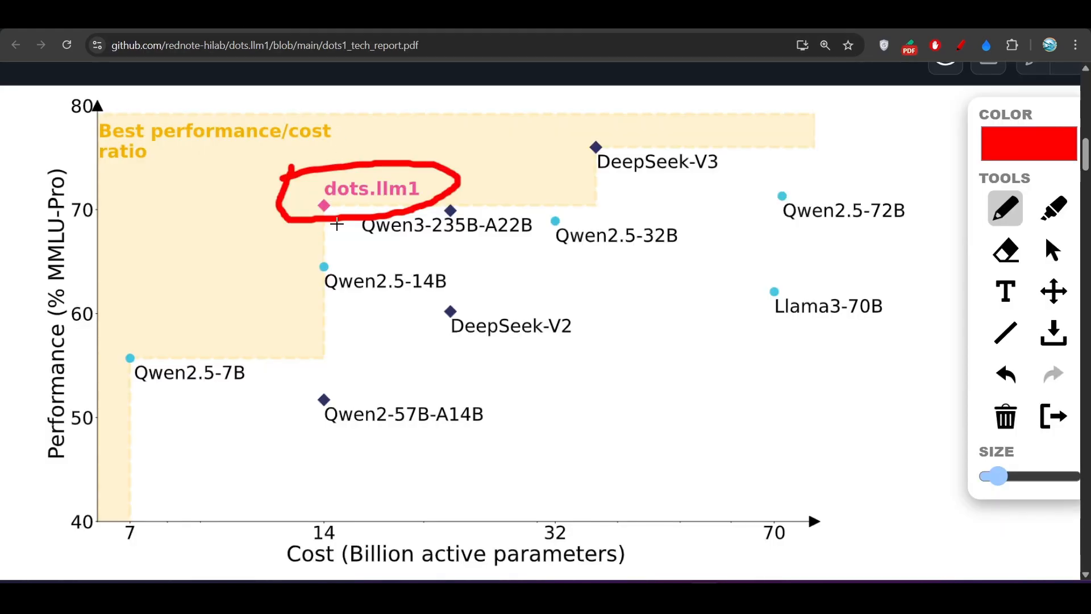
{"action": "mouse_move", "coordinate": [358, 247]}
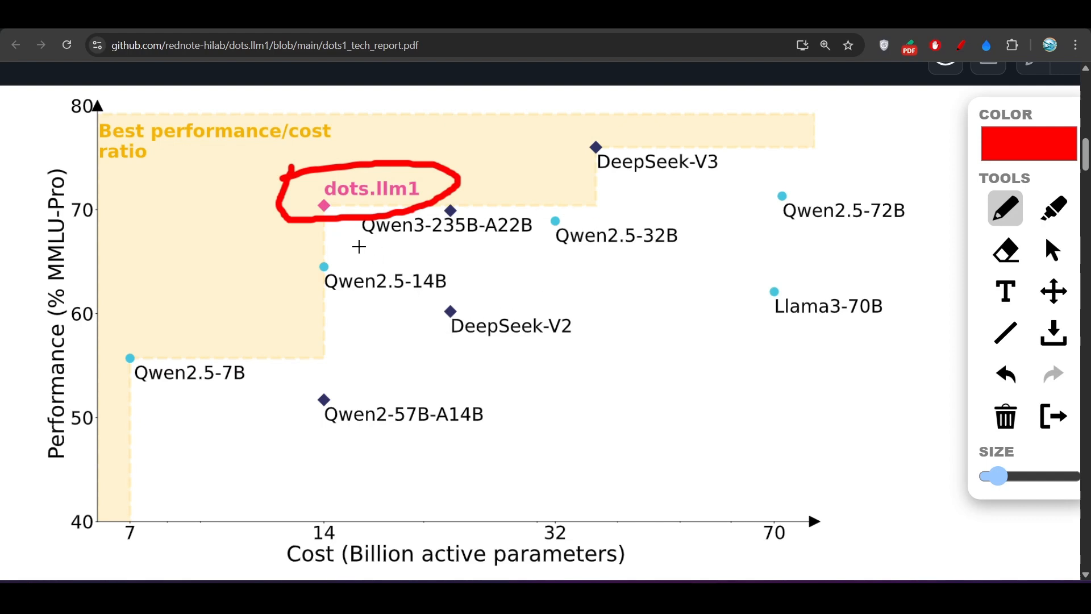
Step: Underline DeepSeek-V3, Qwen2.5-14B, Qwen3-235B-A22B and Llama3-70B, linking dots.llm1 to DeepSeek-V3
{"action": "left_click_drag", "start_coordinate": [570, 182], "coordinate": [720, 176]}
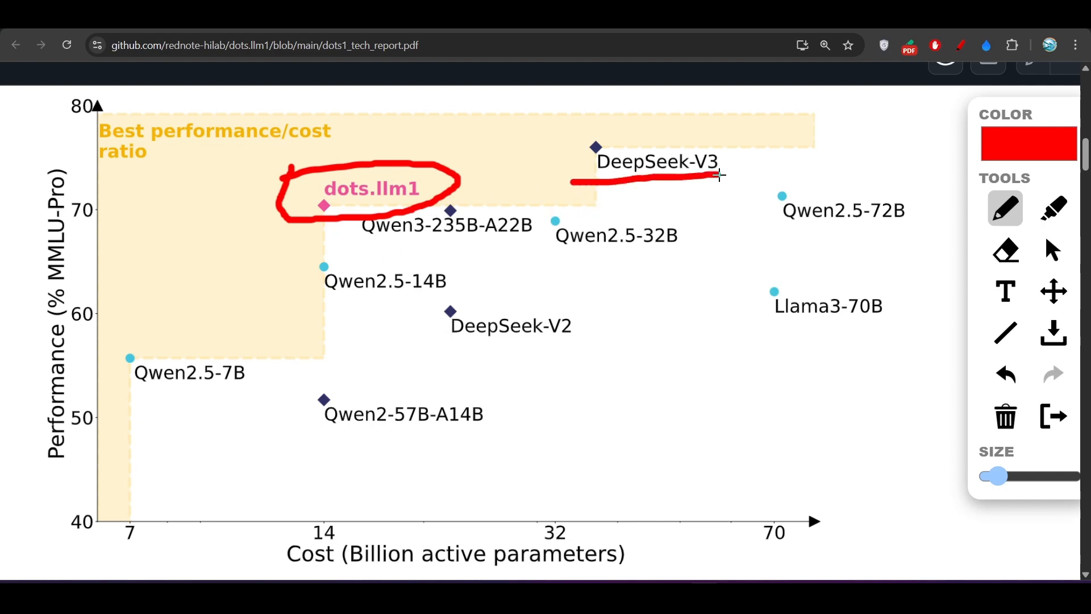
{"action": "mouse_move", "coordinate": [345, 178]}
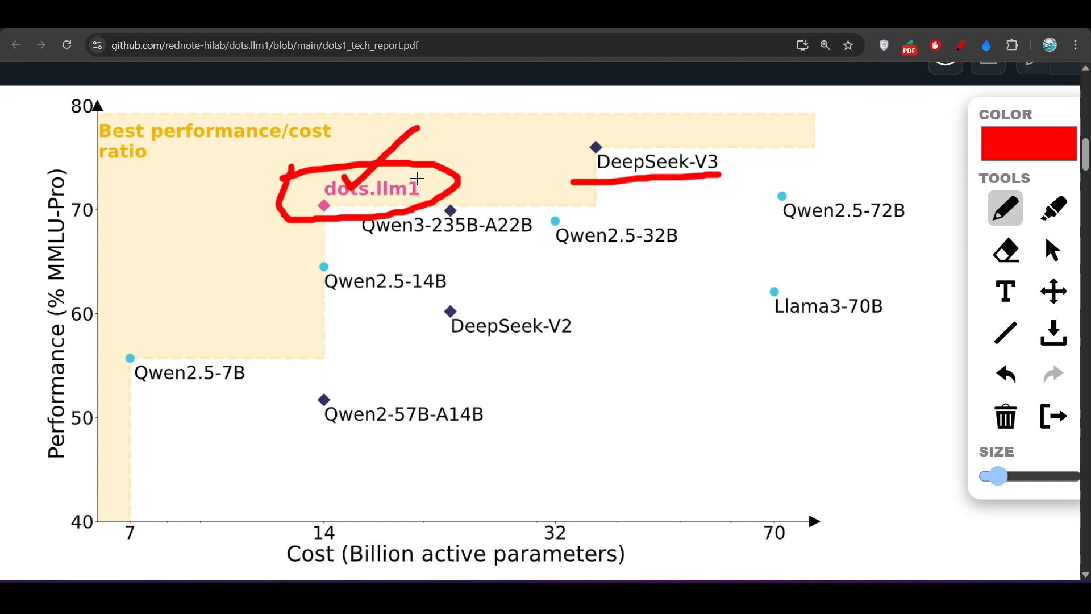
{"action": "left_click_drag", "start_coordinate": [418, 180], "coordinate": [570, 168]}
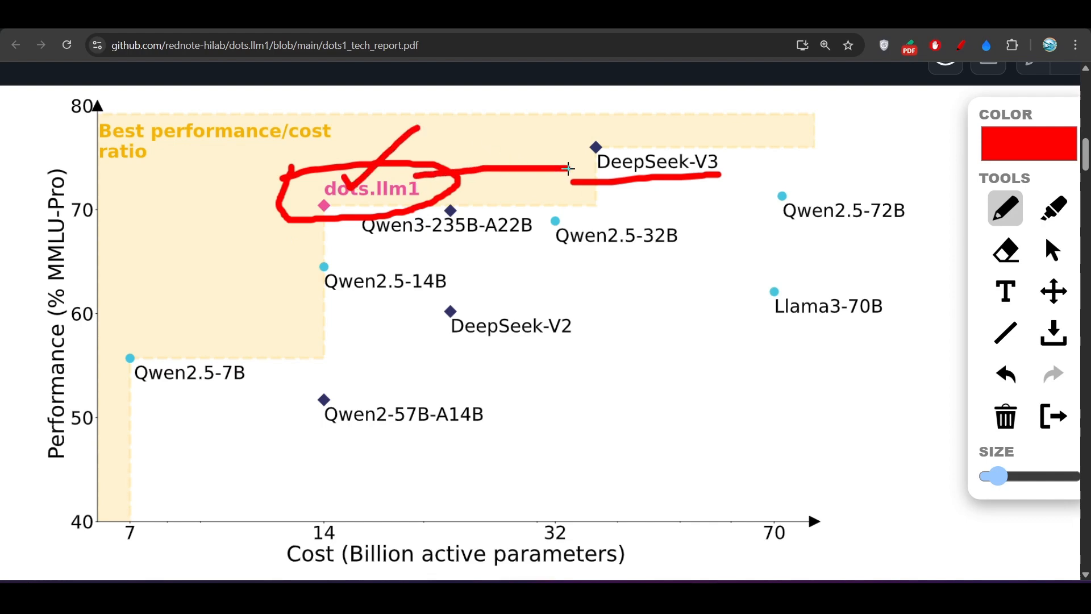
{"action": "mouse_move", "coordinate": [144, 145]}
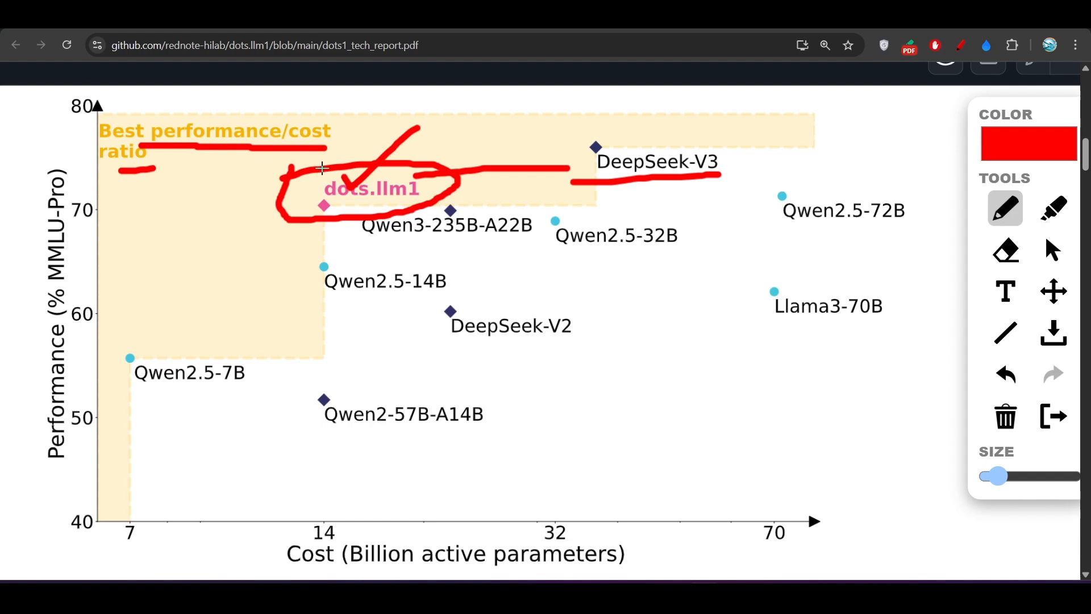
{"action": "mouse_move", "coordinate": [354, 170]}
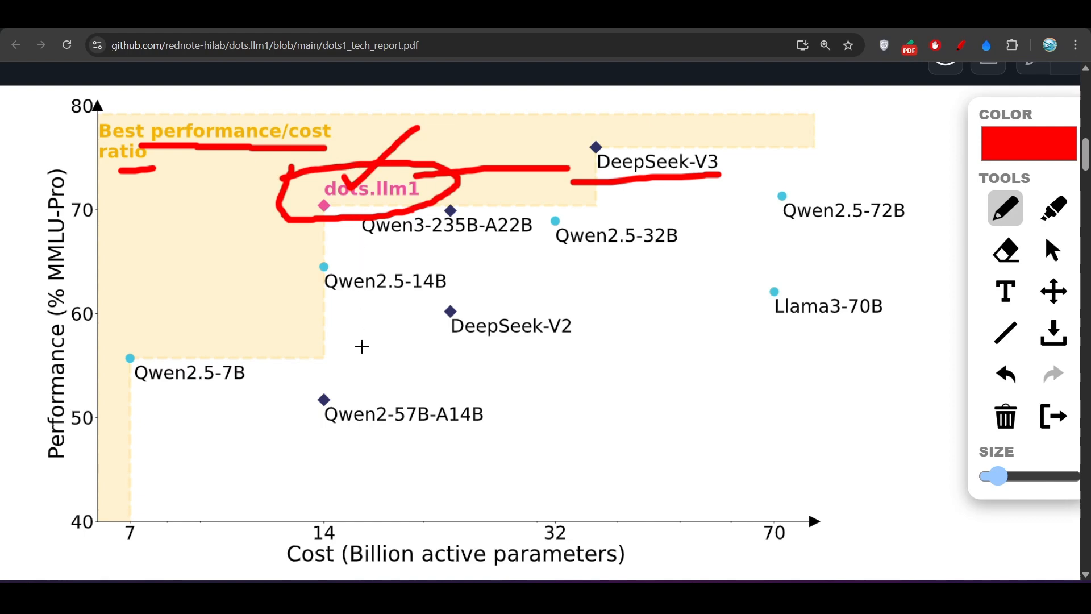
{"action": "left_click_drag", "start_coordinate": [330, 303], "coordinate": [383, 303]}
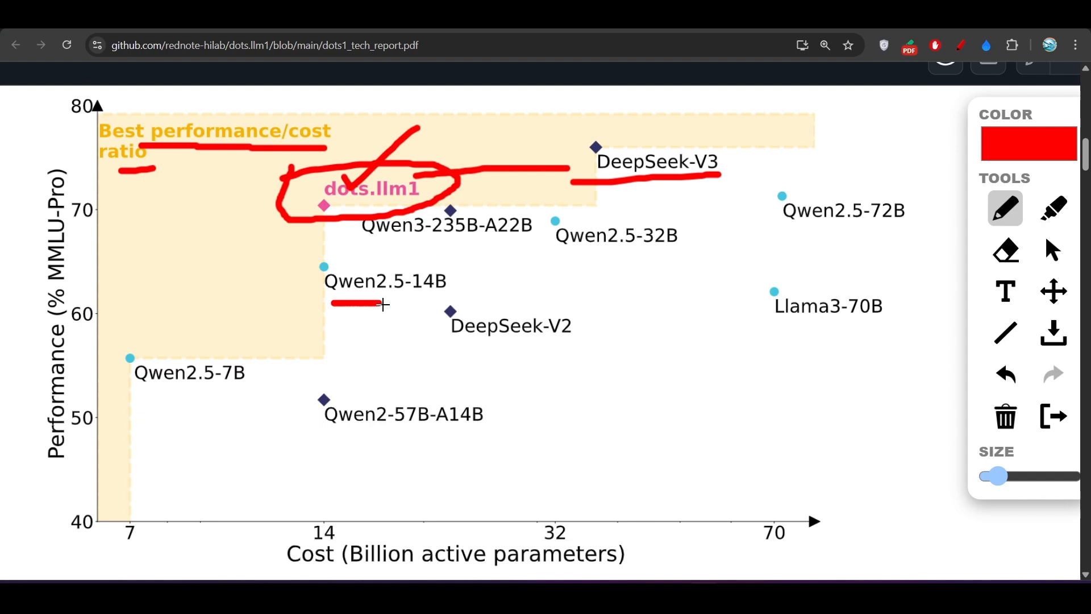
{"action": "left_click_drag", "start_coordinate": [396, 241], "coordinate": [470, 242]}
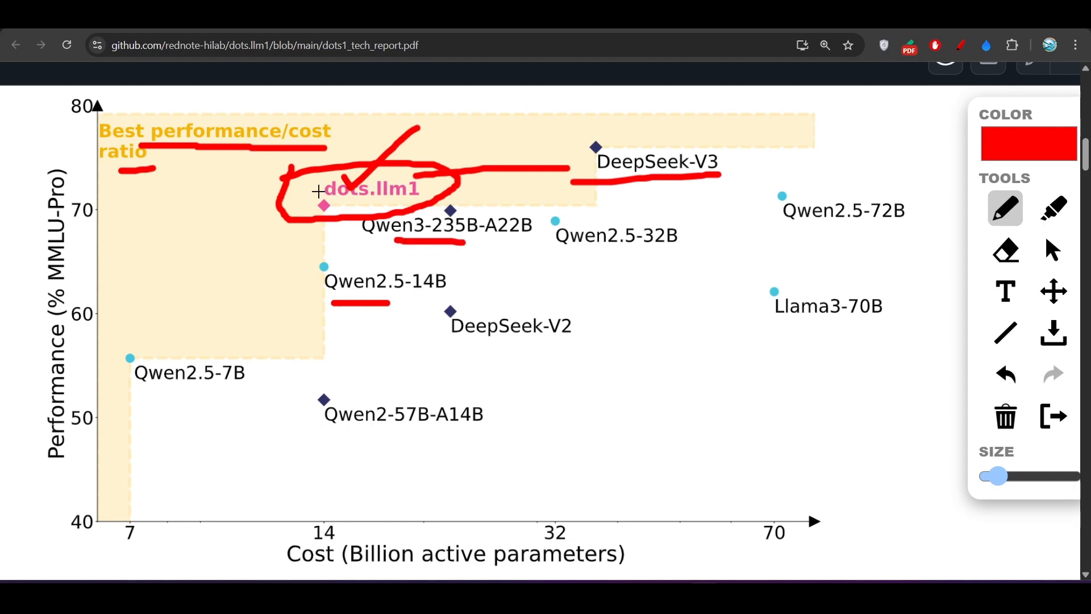
{"action": "mouse_move", "coordinate": [819, 287]}
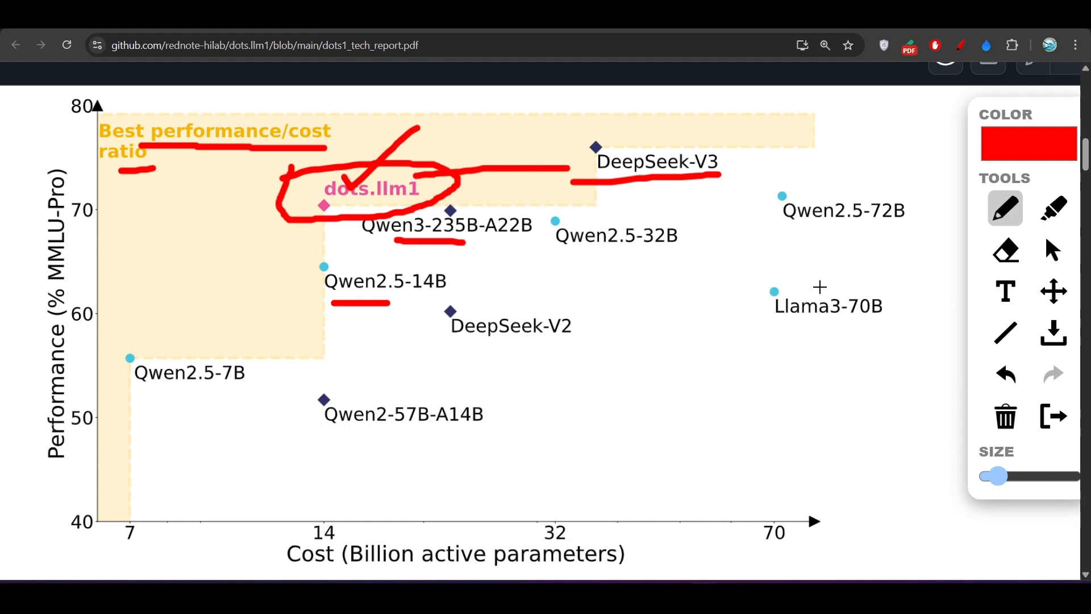
{"action": "left_click_drag", "start_coordinate": [784, 334], "coordinate": [815, 335]}
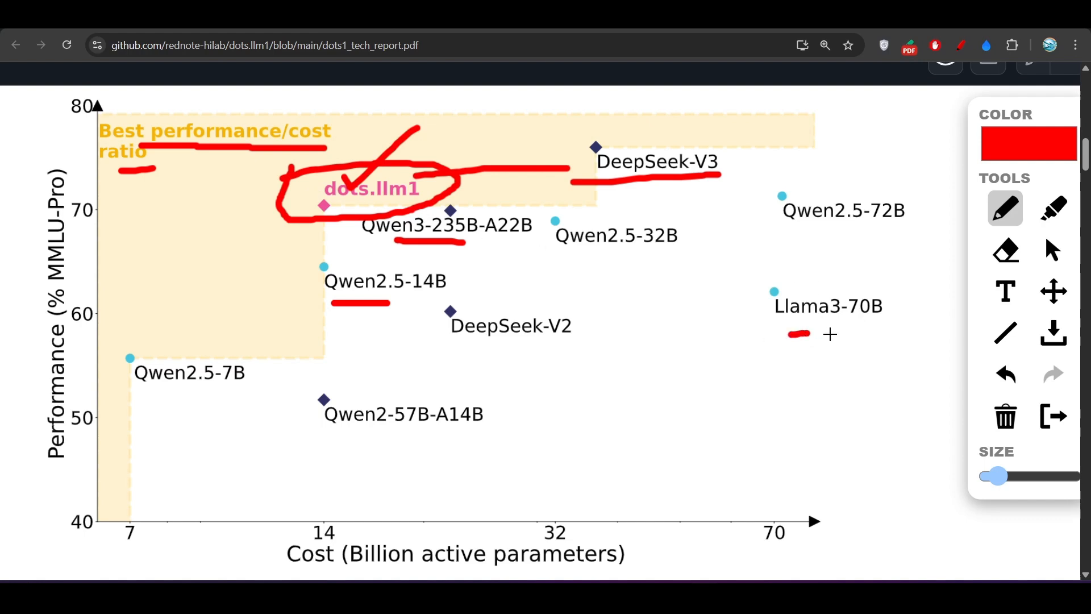
{"action": "left_click_drag", "start_coordinate": [786, 334], "coordinate": [884, 332]}
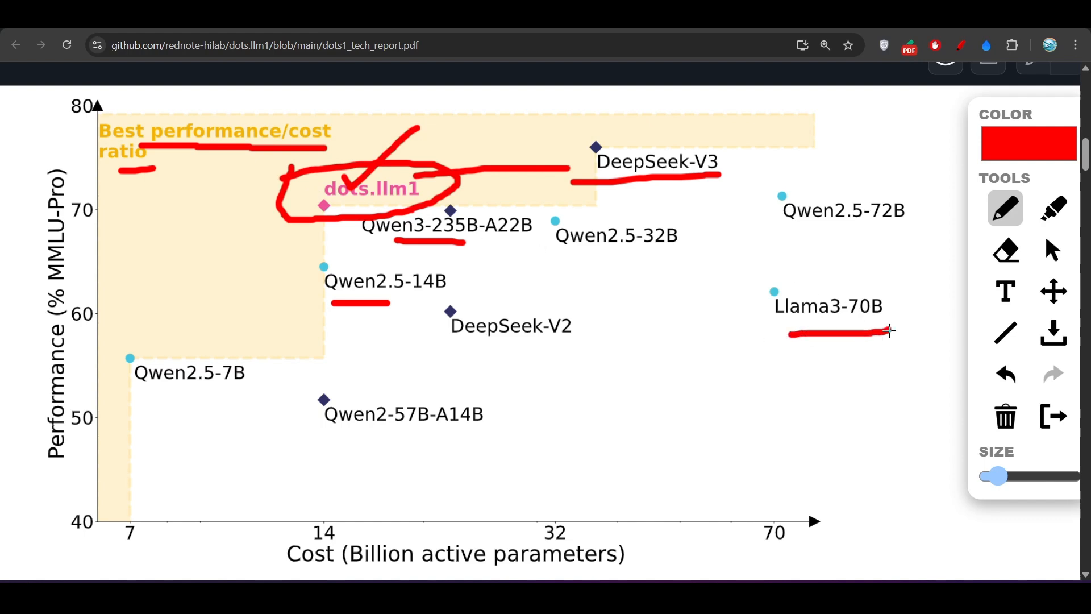
{"action": "mouse_move", "coordinate": [730, 245]}
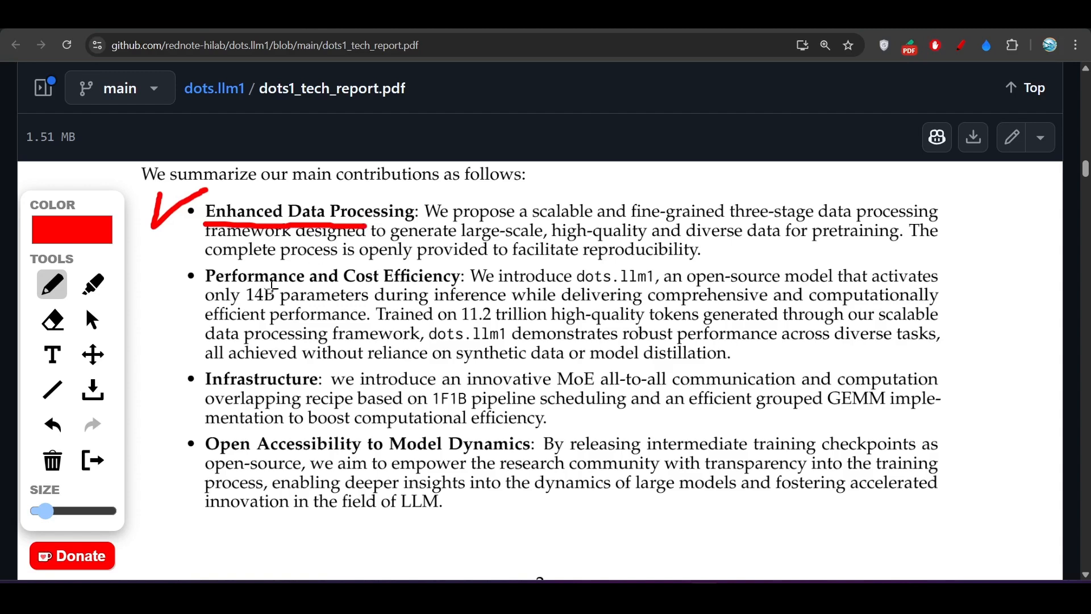
Step: Underline 'Performance and Cost Efficiency' and the 'Trained on 11.2 trillion' tokens sentence, marking the figure
{"action": "left_click_drag", "start_coordinate": [244, 294], "coordinate": [369, 293]}
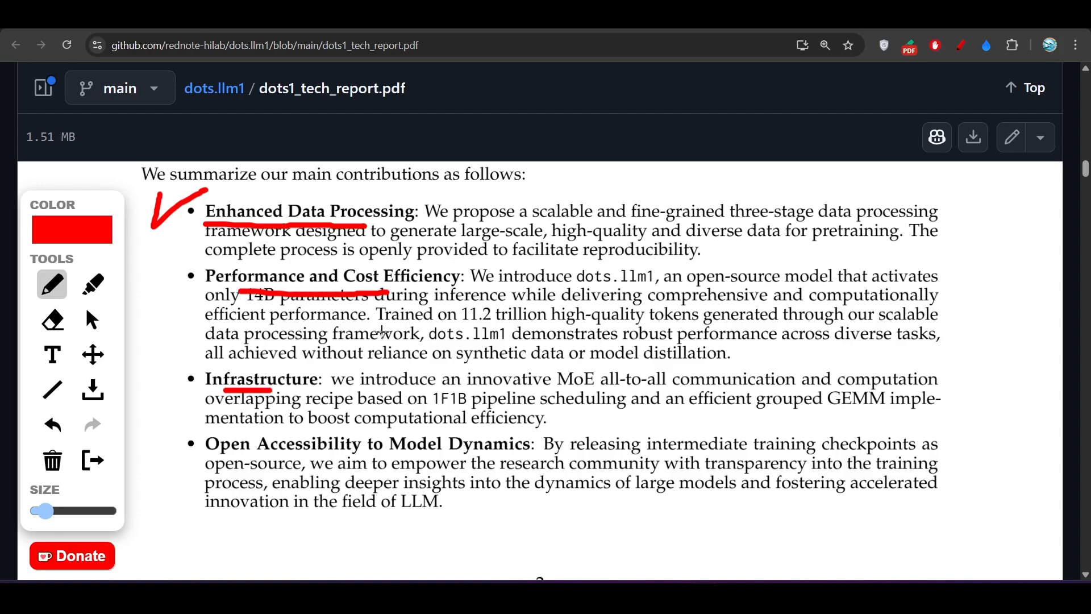
{"action": "left_click_drag", "start_coordinate": [378, 326], "coordinate": [520, 327]}
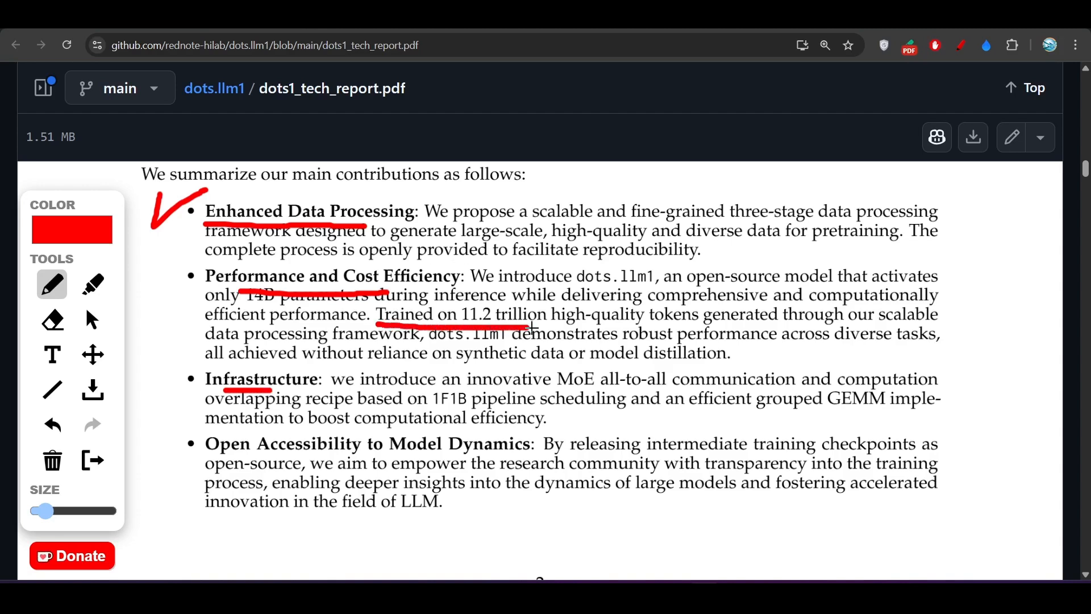
{"action": "left_click_drag", "start_coordinate": [525, 327], "coordinate": [717, 320]}
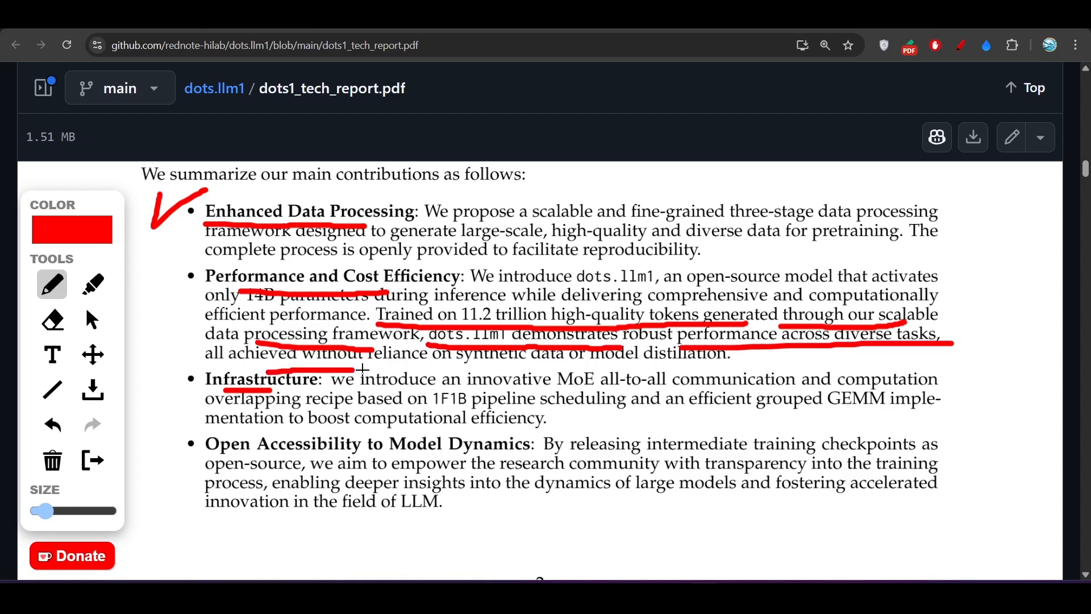
{"action": "left_click_drag", "start_coordinate": [348, 369], "coordinate": [588, 369]}
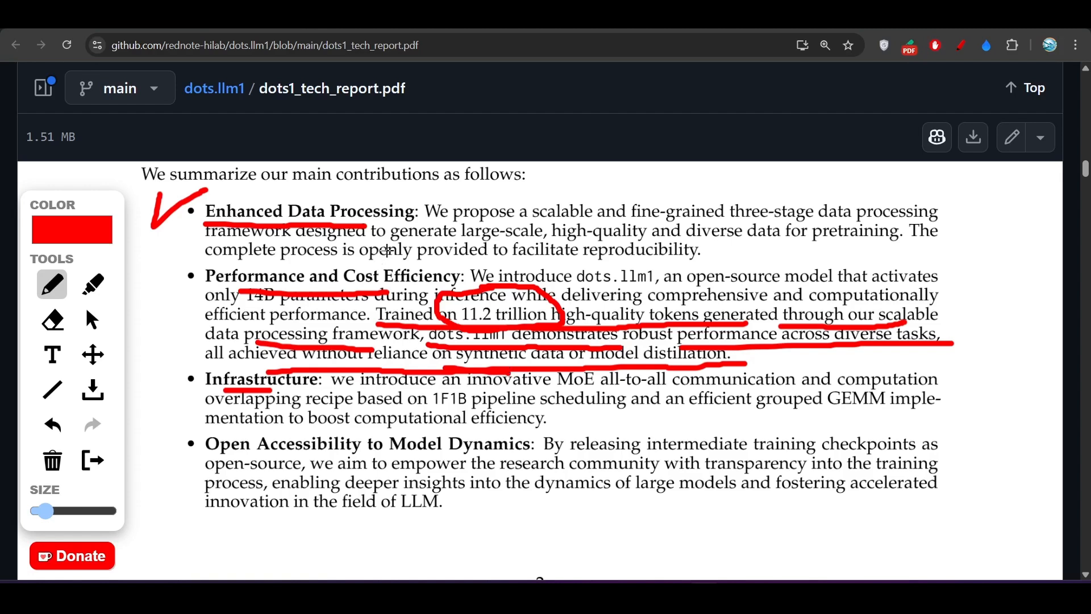
{"action": "mouse_move", "coordinate": [388, 257]}
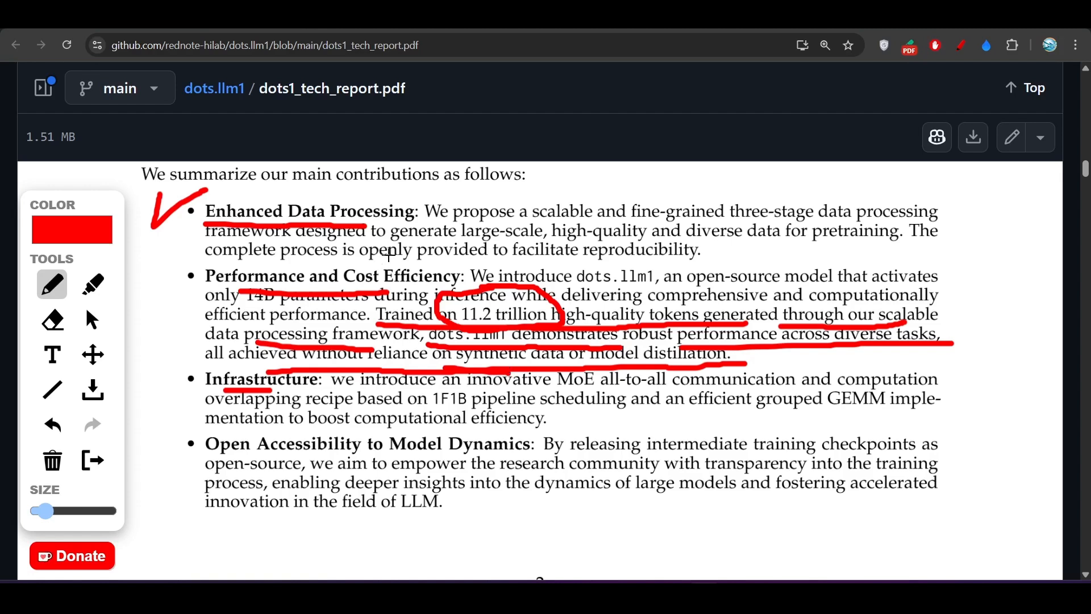
{"action": "mouse_move", "coordinate": [387, 255]}
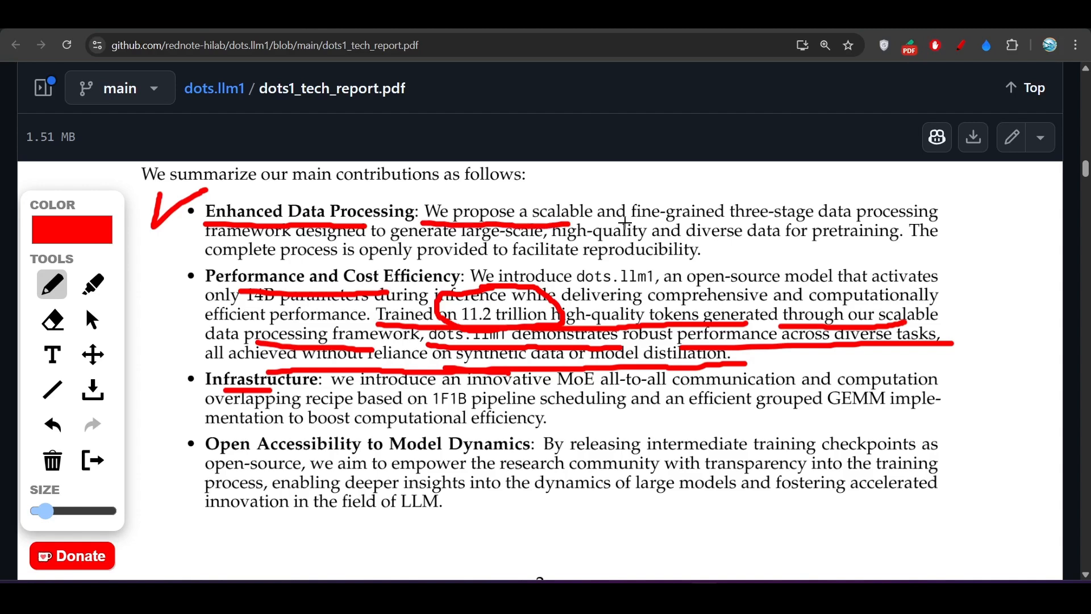
Step: Underline the three-stage data processing phrase and the last bullet through 'innovation in the field of LLM'
{"action": "left_click_drag", "start_coordinate": [647, 221], "coordinate": [803, 221]}
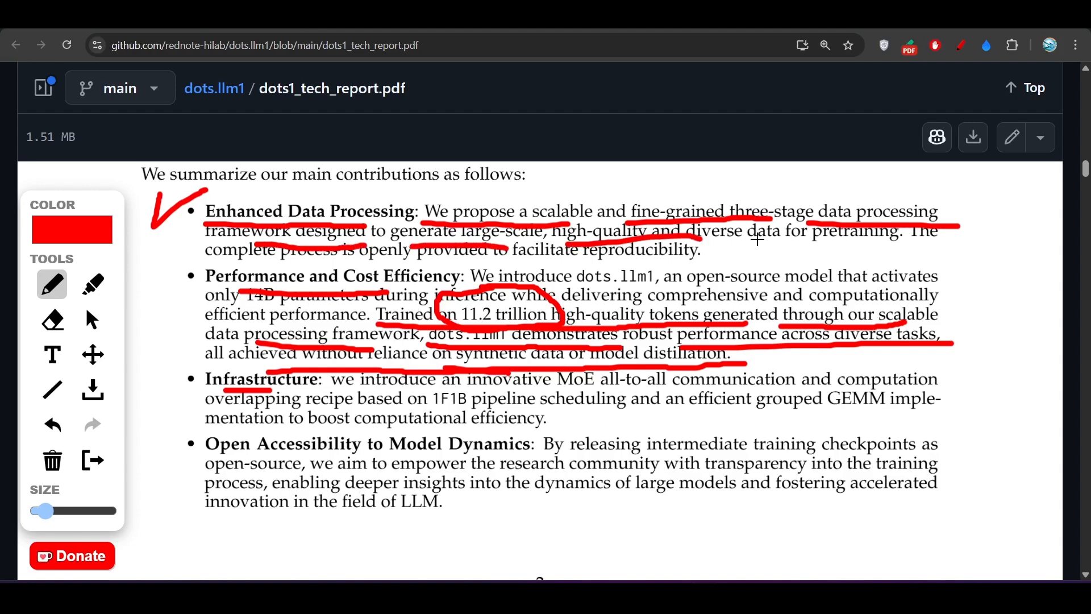
{"action": "left_click_drag", "start_coordinate": [759, 240], "coordinate": [905, 245]}
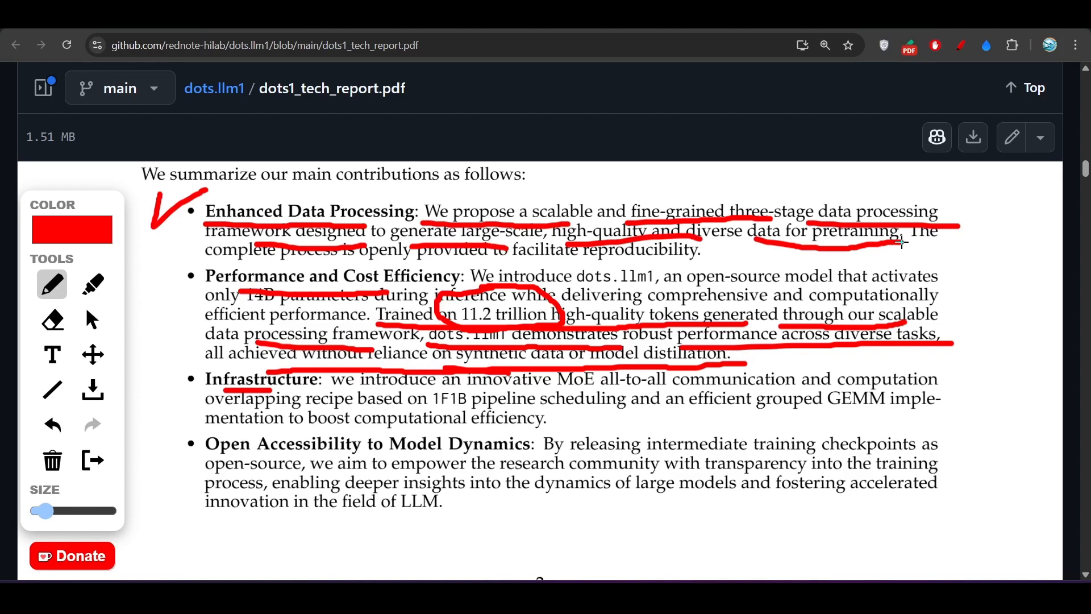
{"action": "mouse_move", "coordinate": [575, 436]}
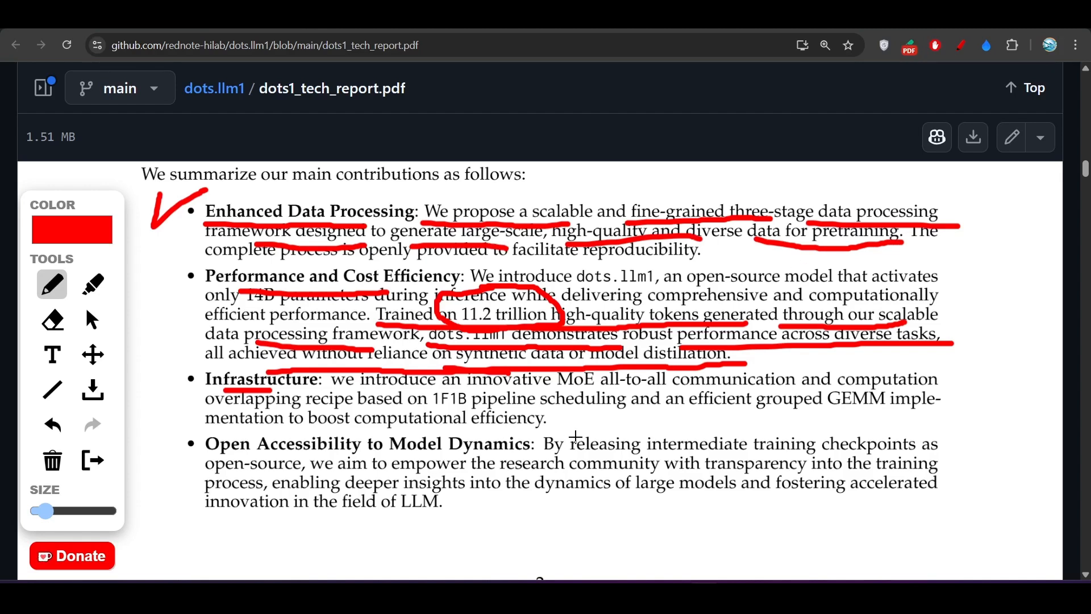
{"action": "left_click_drag", "start_coordinate": [548, 453], "coordinate": [633, 453]}
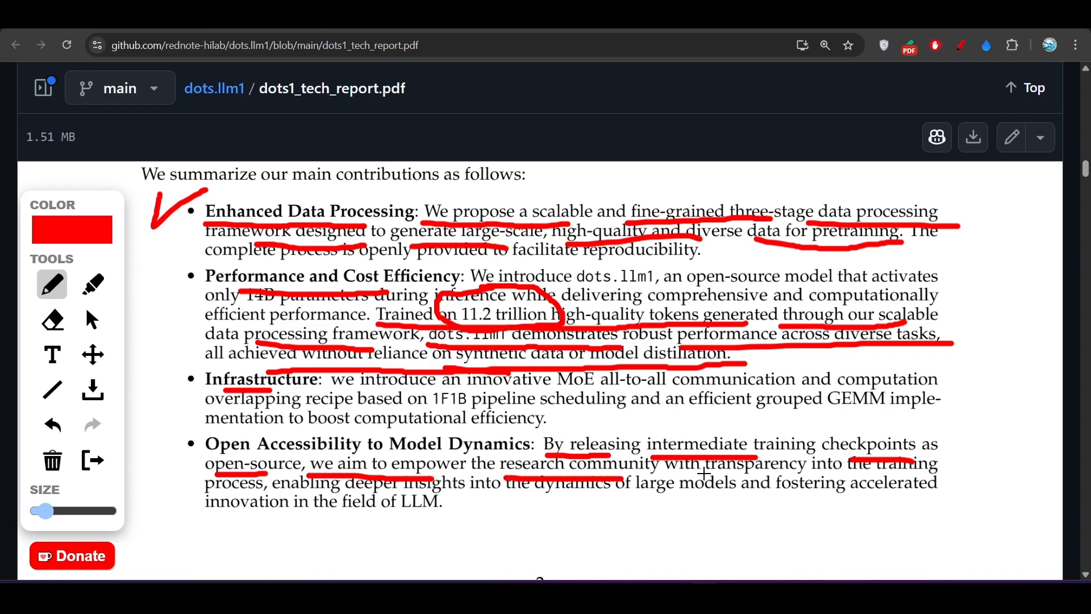
{"action": "left_click_drag", "start_coordinate": [731, 481], "coordinate": [926, 474]}
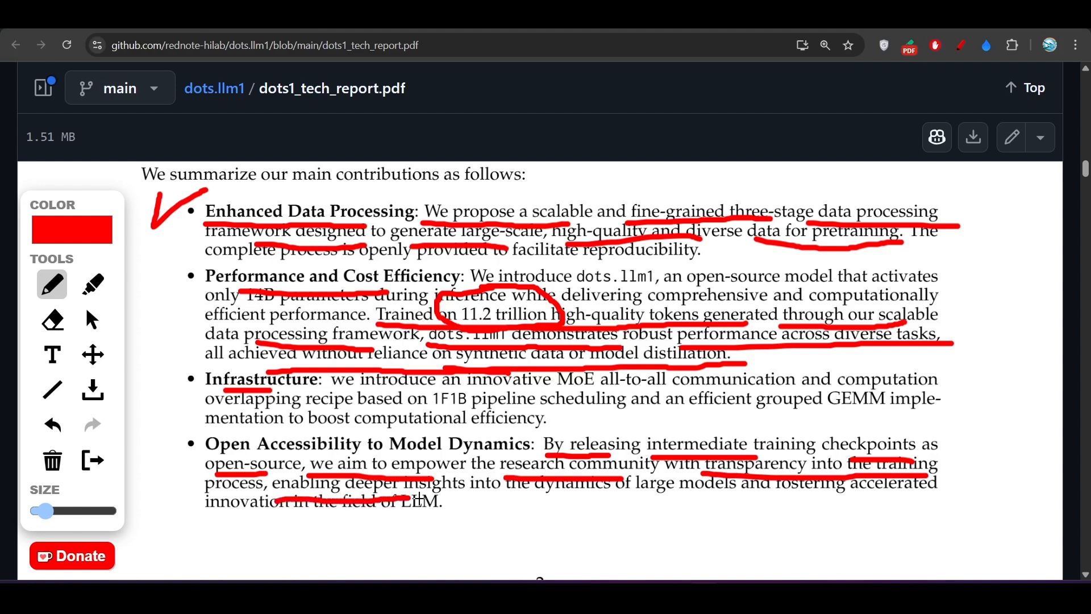
{"action": "left_click_drag", "start_coordinate": [511, 500], "coordinate": [621, 500]}
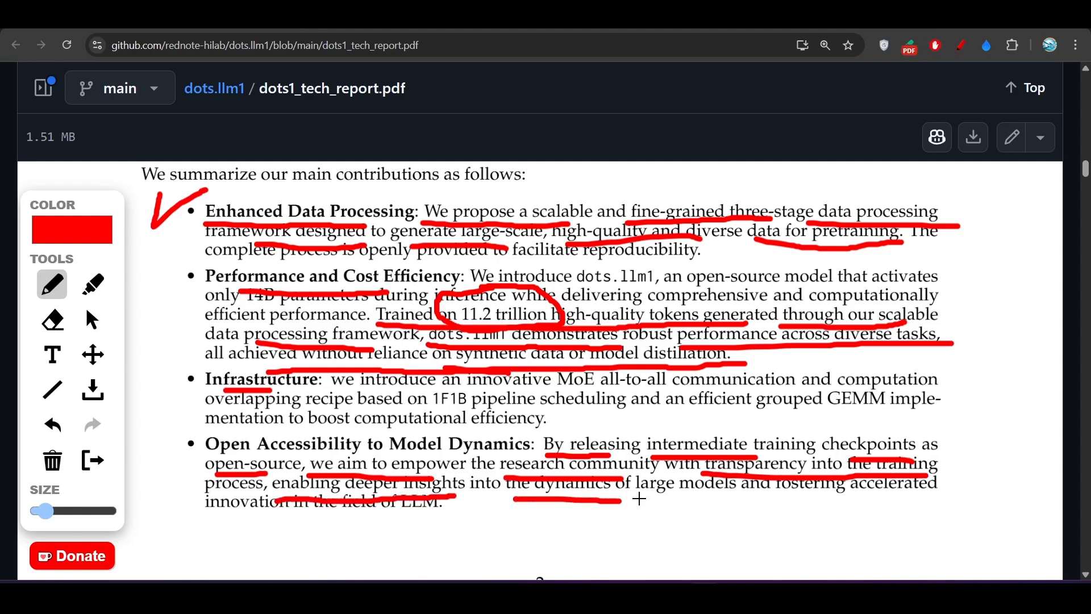
{"action": "left_click_drag", "start_coordinate": [623, 497], "coordinate": [902, 496]}
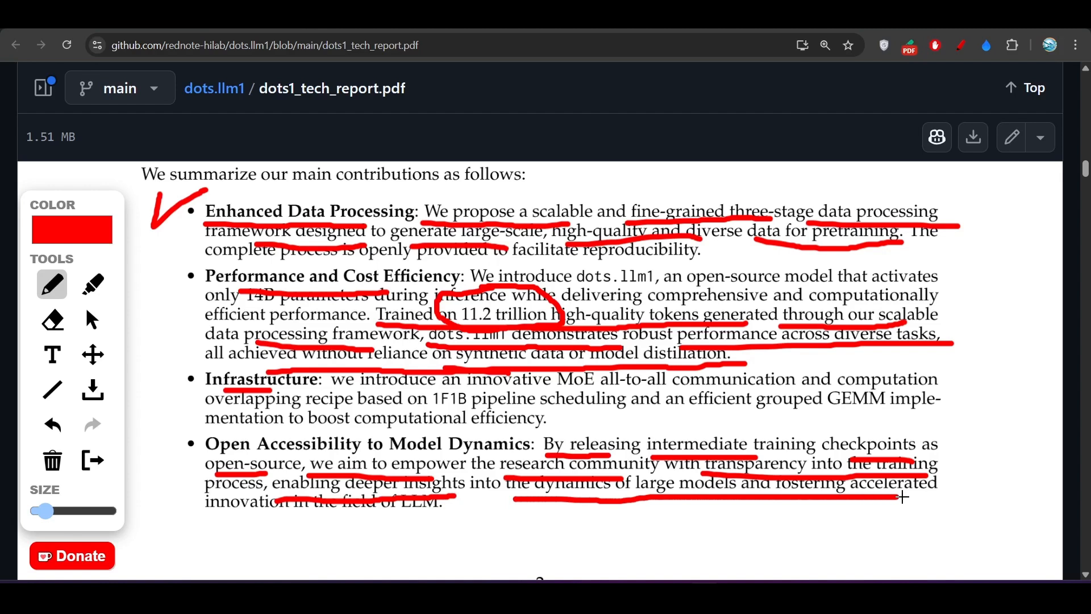
{"action": "left_click_drag", "start_coordinate": [902, 497], "coordinate": [970, 496]}
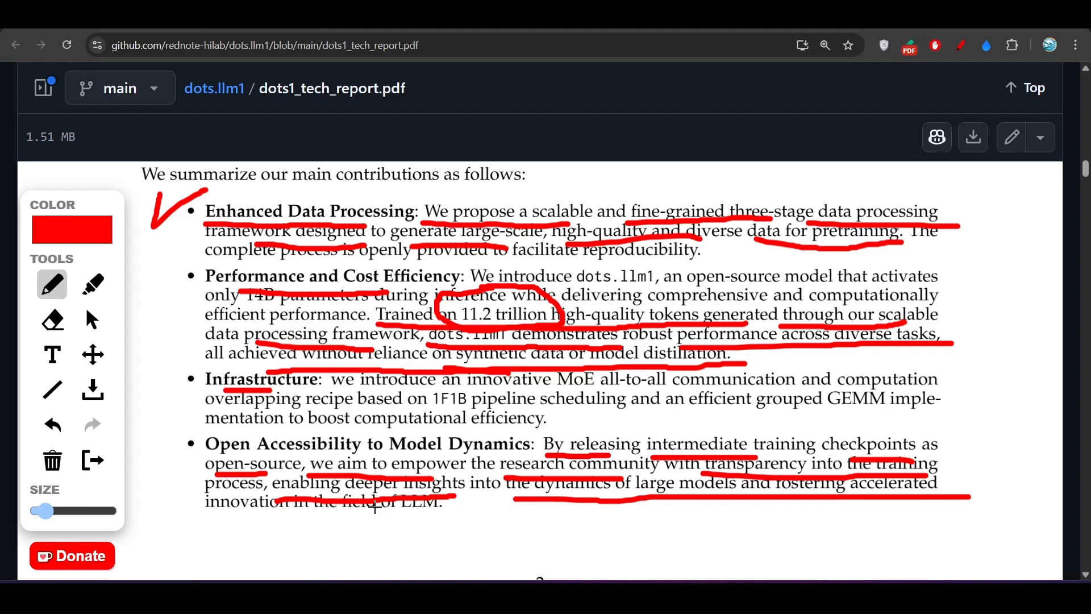
{"action": "left_click_drag", "start_coordinate": [275, 518], "coordinate": [434, 521]}
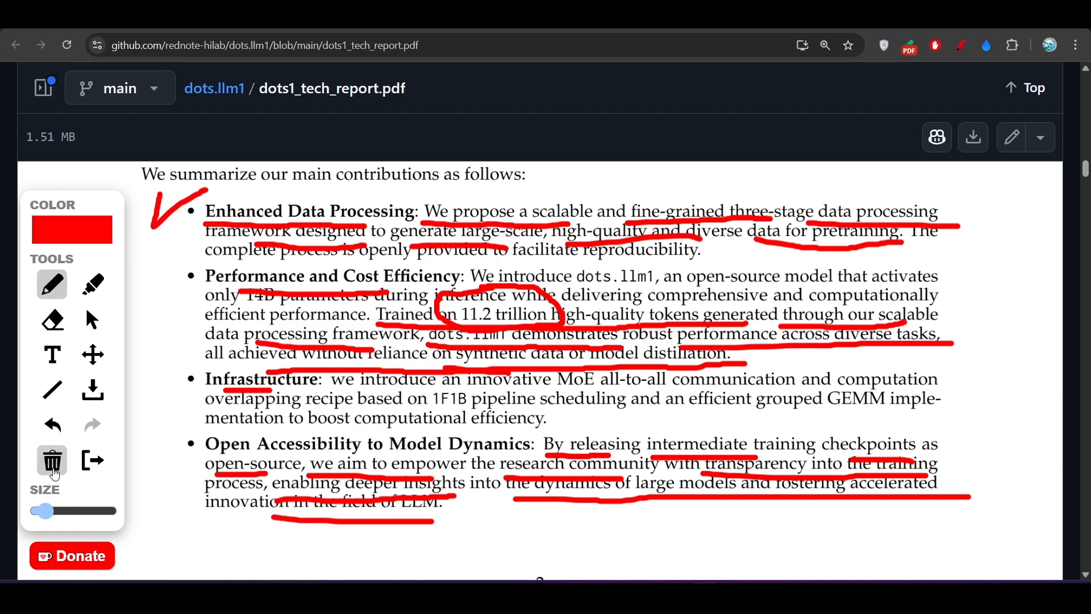
{"action": "left_click", "coordinate": [51, 460]}
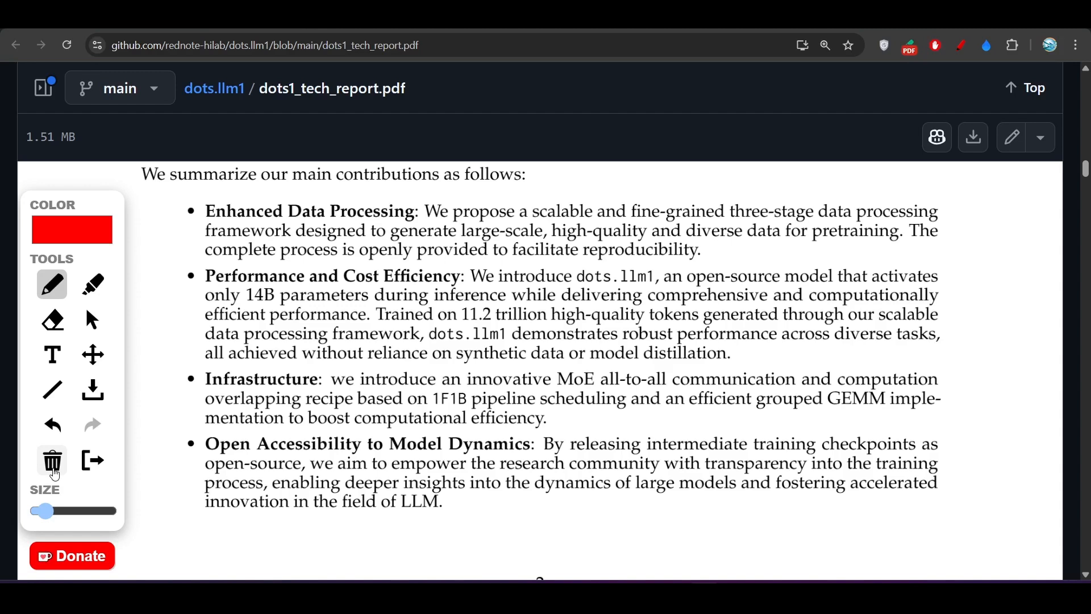
{"action": "mouse_move", "coordinate": [55, 466]}
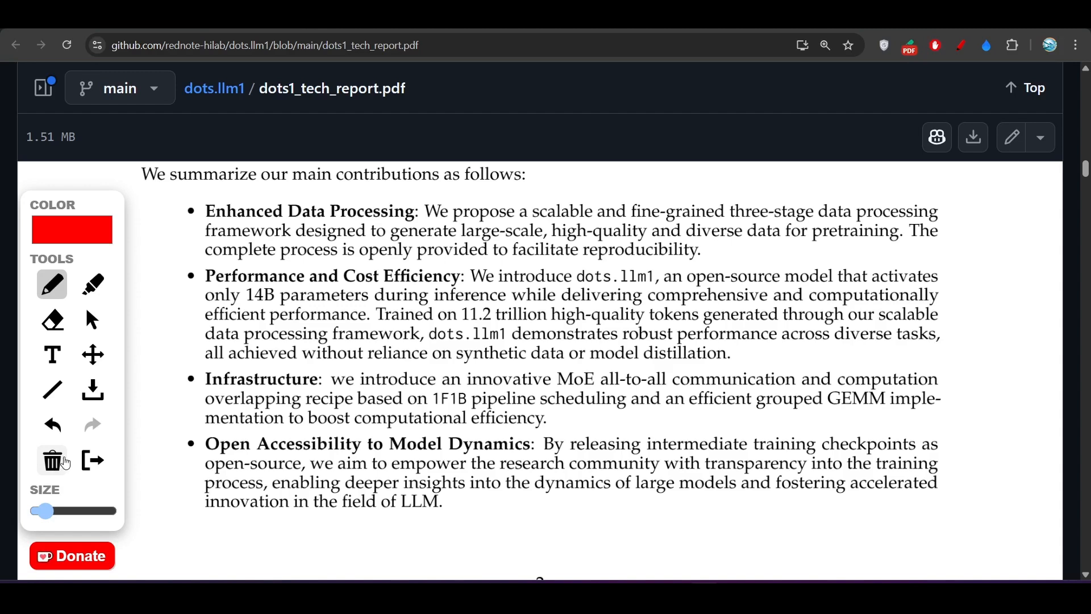
{"action": "mouse_move", "coordinate": [450, 358]}
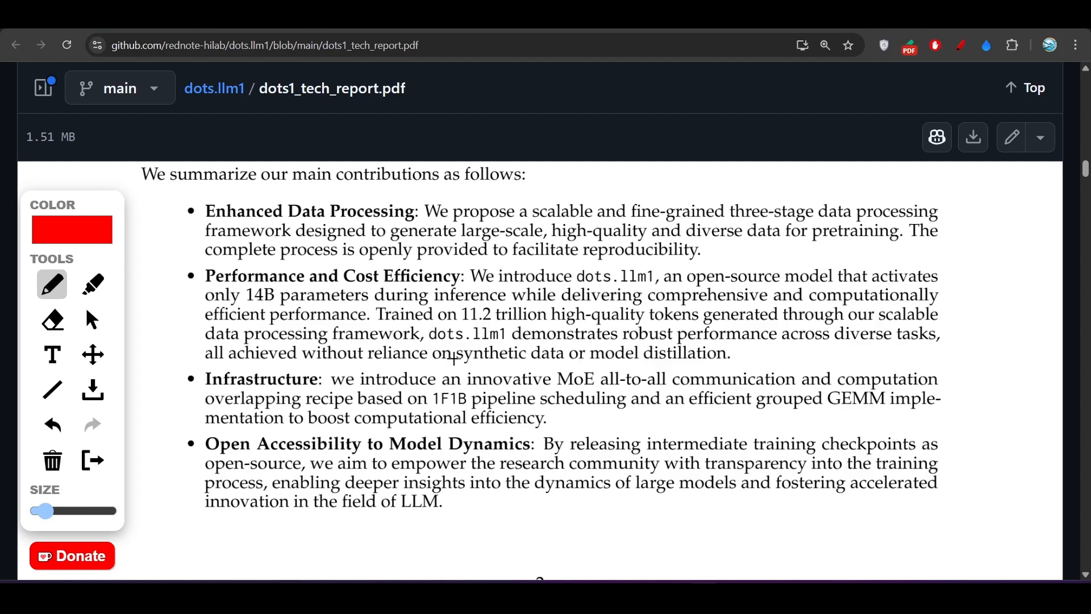
{"action": "mouse_move", "coordinate": [452, 365]}
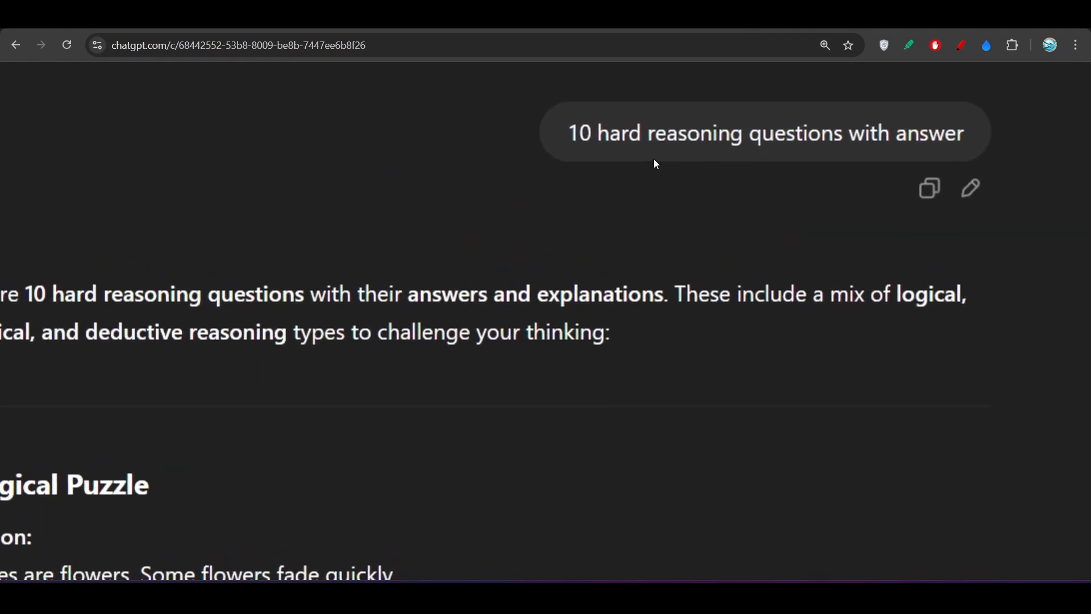
Step: Scroll ChatGPT's ten reasoning questions down to question 5, the Matrix Puzzle
{"action": "scroll", "scroll_direction": "down", "scroll_amount": 3}
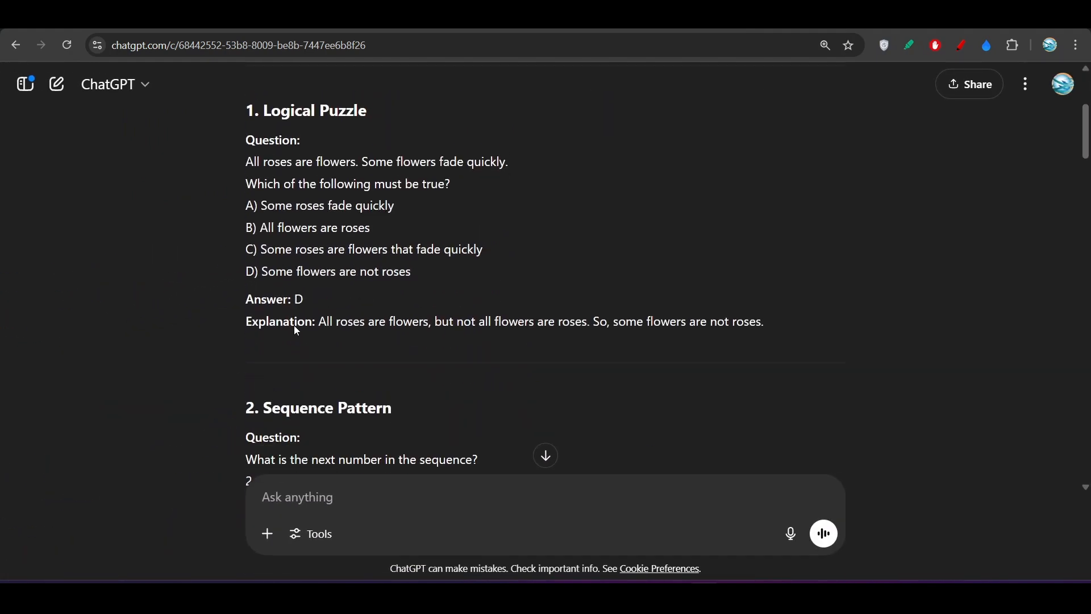
{"action": "scroll", "scroll_direction": "down", "scroll_amount": 3}
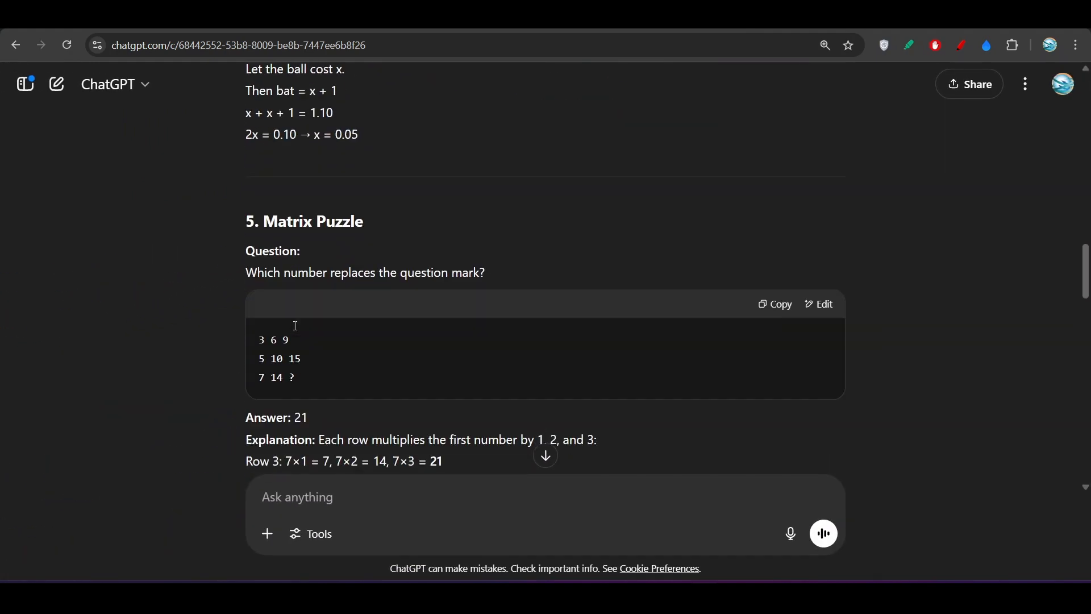
{"action": "scroll", "scroll_direction": "down", "scroll_amount": 3}
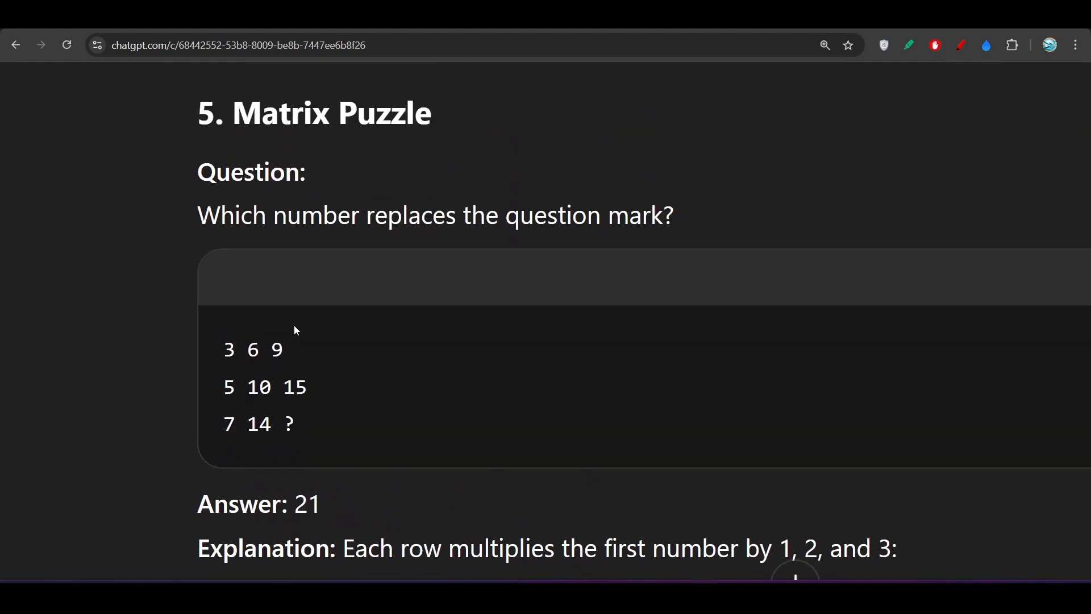
{"action": "scroll", "scroll_direction": "down", "scroll_amount": 3}
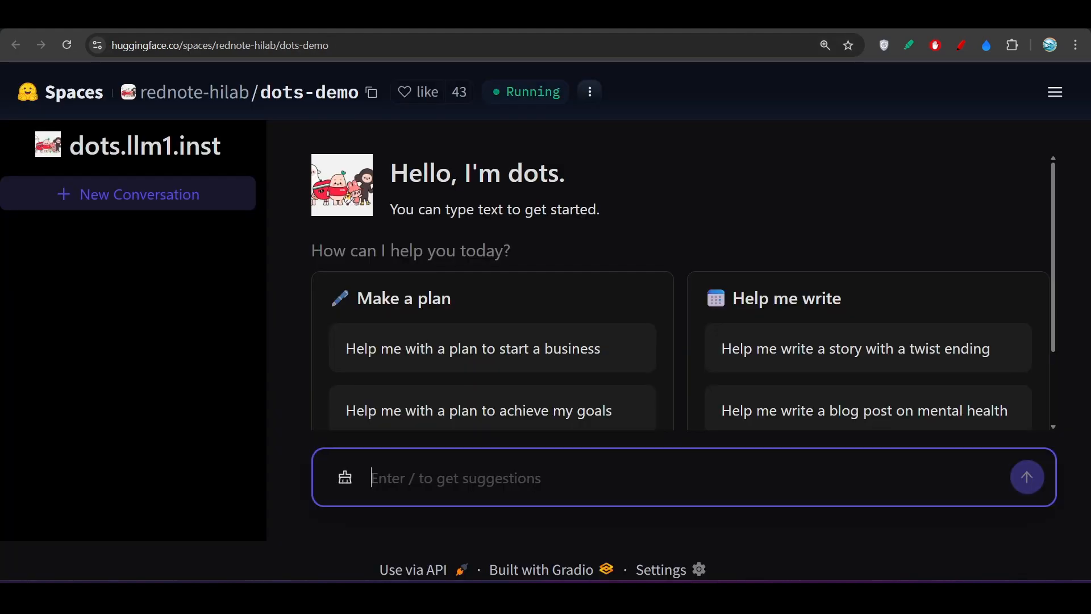
Step: Send dots 'Which number replaces the question mark?' together with the 3 6 9 grid
{"action": "type", "text": "Which number replaces the question mark?"}
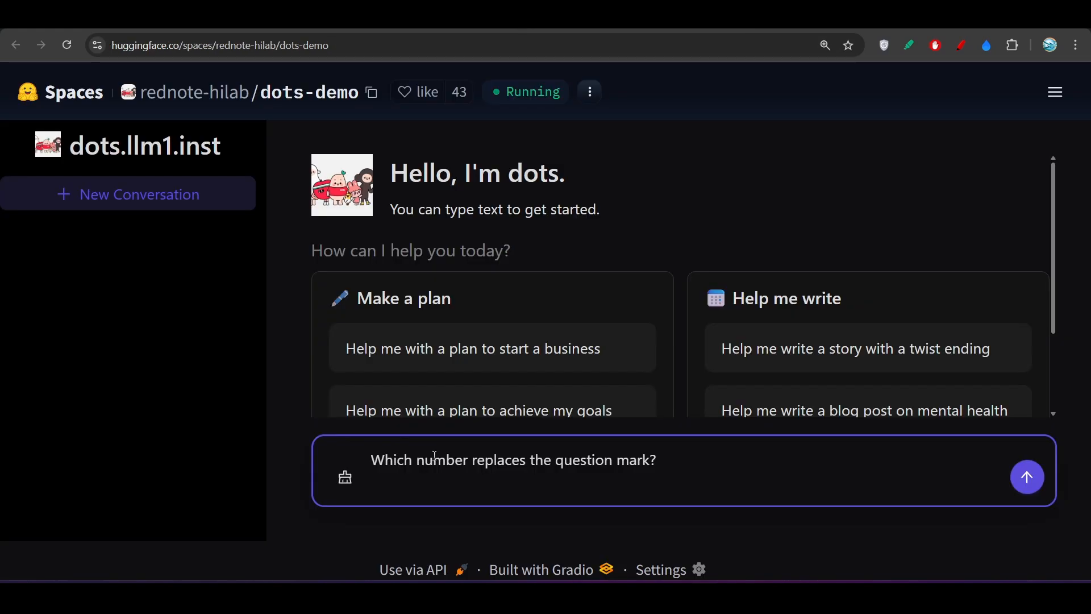
{"action": "type", "text": "3 6 9"}
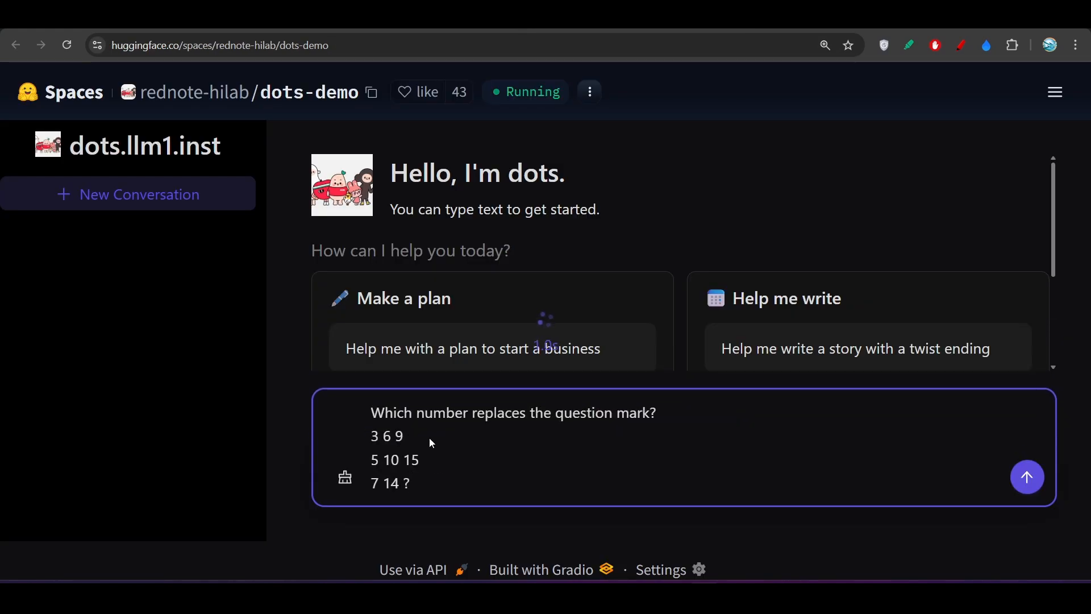
{"action": "left_click", "coordinate": [1027, 477]}
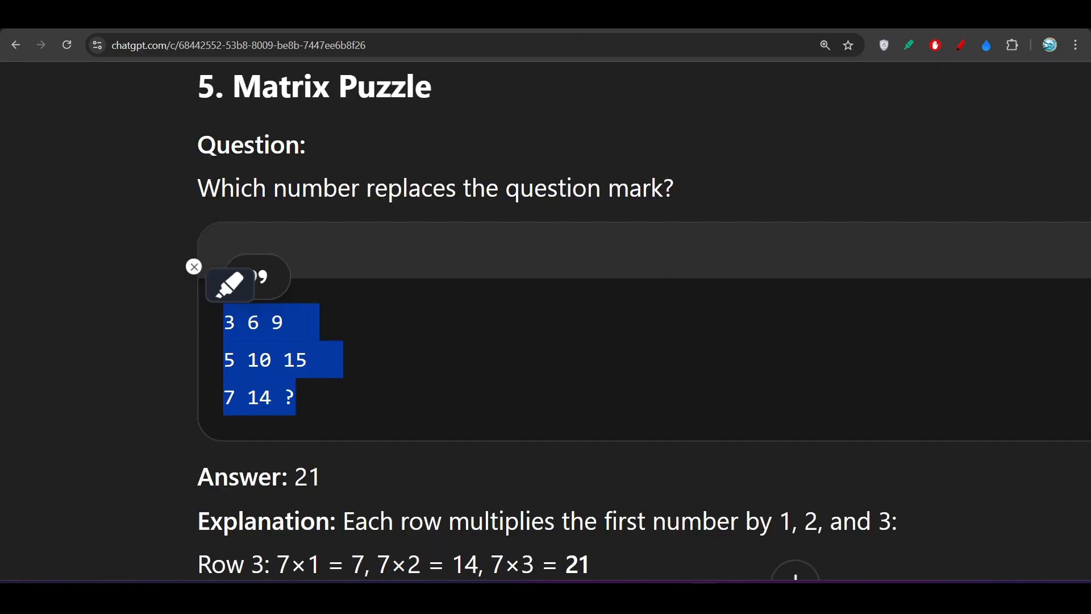
Step: Scroll the ChatGPT question list down to question 7, Direction Sense
{"action": "scroll", "scroll_direction": "down", "scroll_amount": 3}
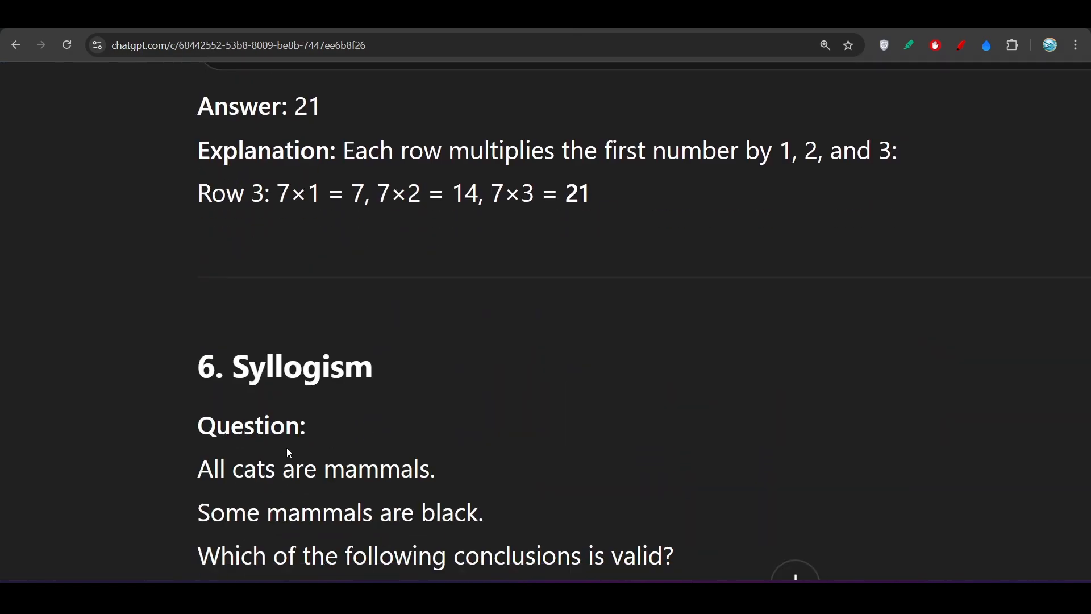
{"action": "scroll", "scroll_direction": "down", "scroll_amount": 3}
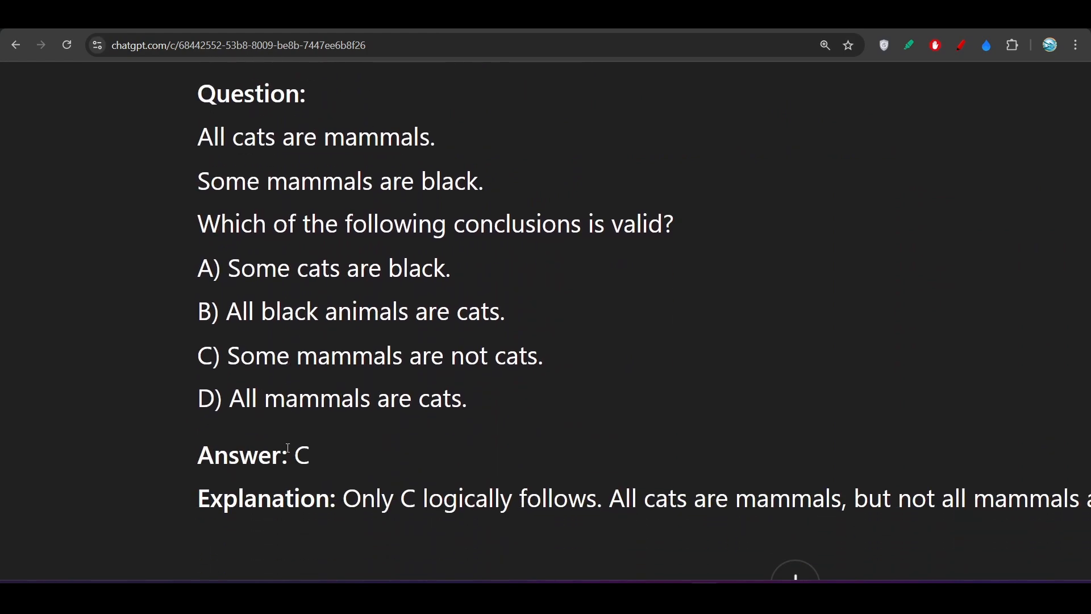
{"action": "scroll", "scroll_direction": "down", "scroll_amount": 3}
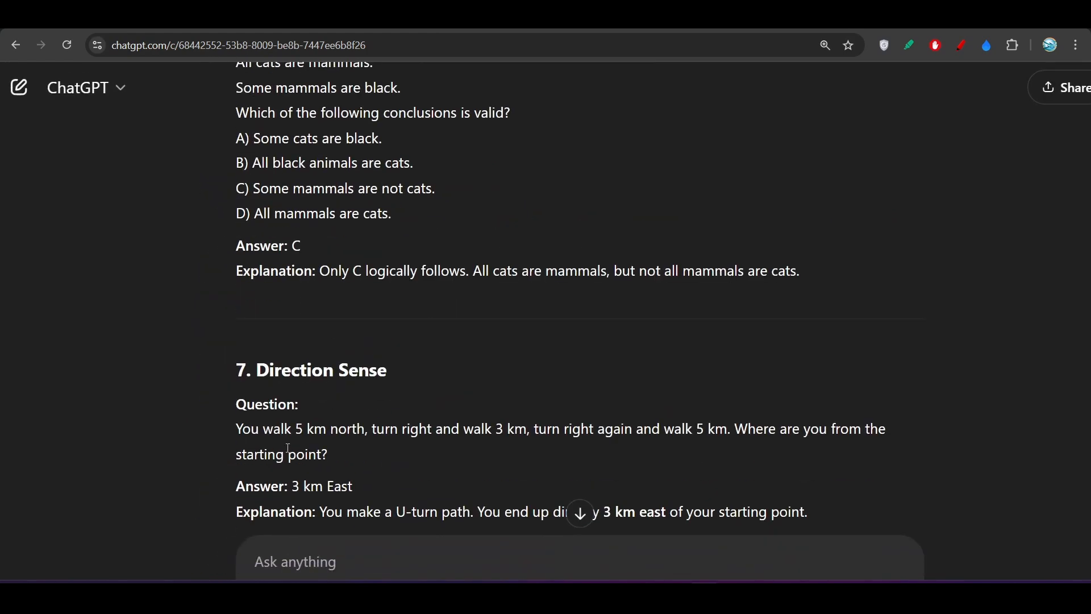
{"action": "scroll", "scroll_direction": "down", "scroll_amount": 3}
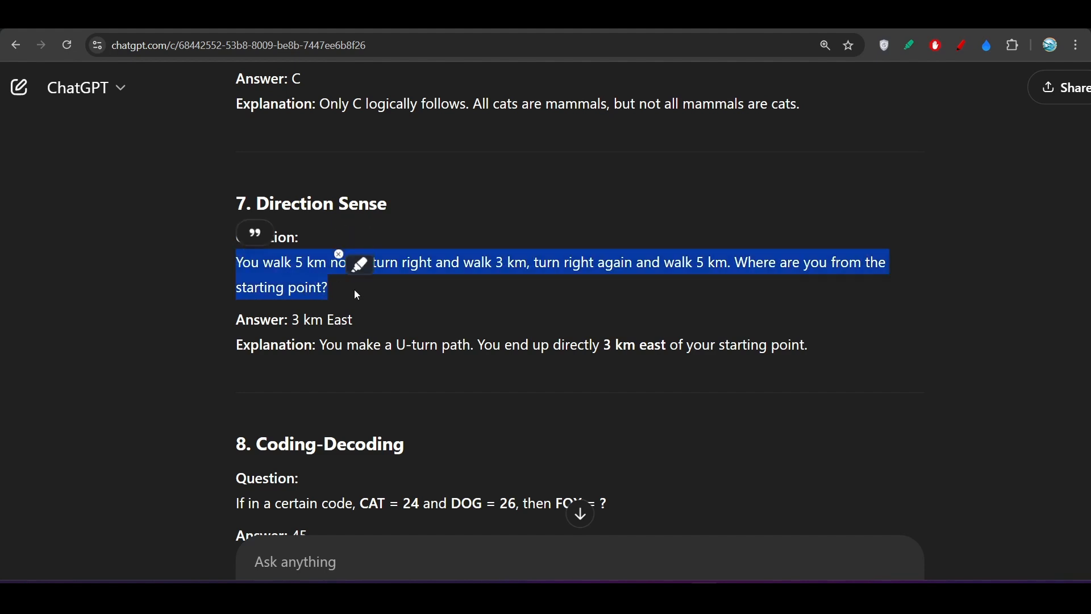
{"action": "mouse_move", "coordinate": [421, 303]}
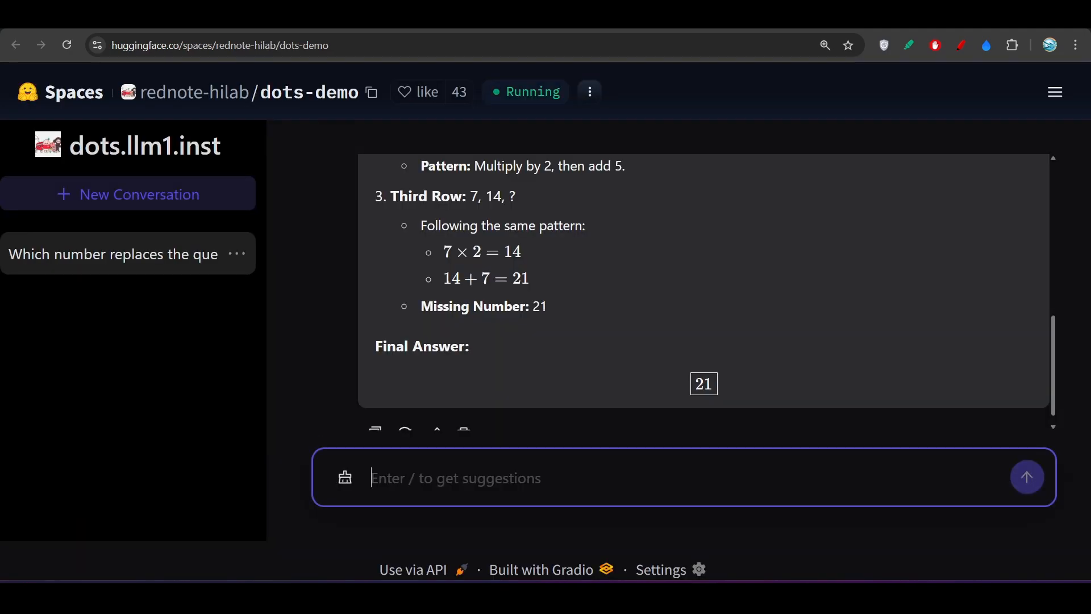
Step: Ask dots the 5 km north walking question and highlight its '3 km east' final answer
{"action": "type", "text": "You walk 5 km north, turn right and walk 3 km, turn right again and walk 5 km. Where are you from the starting point?"}
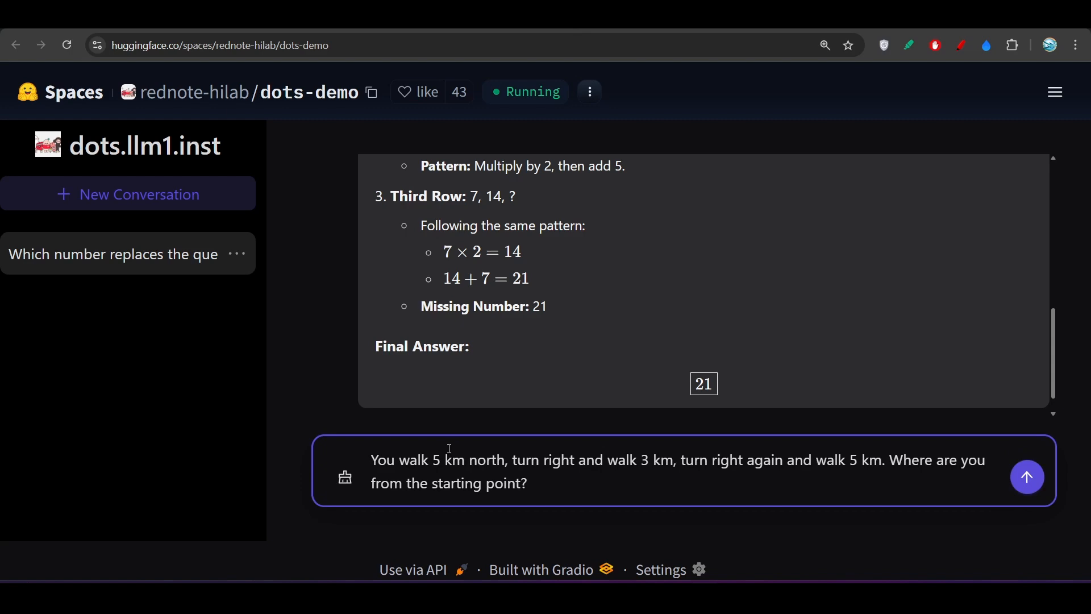
{"action": "left_click", "coordinate": [1027, 477]}
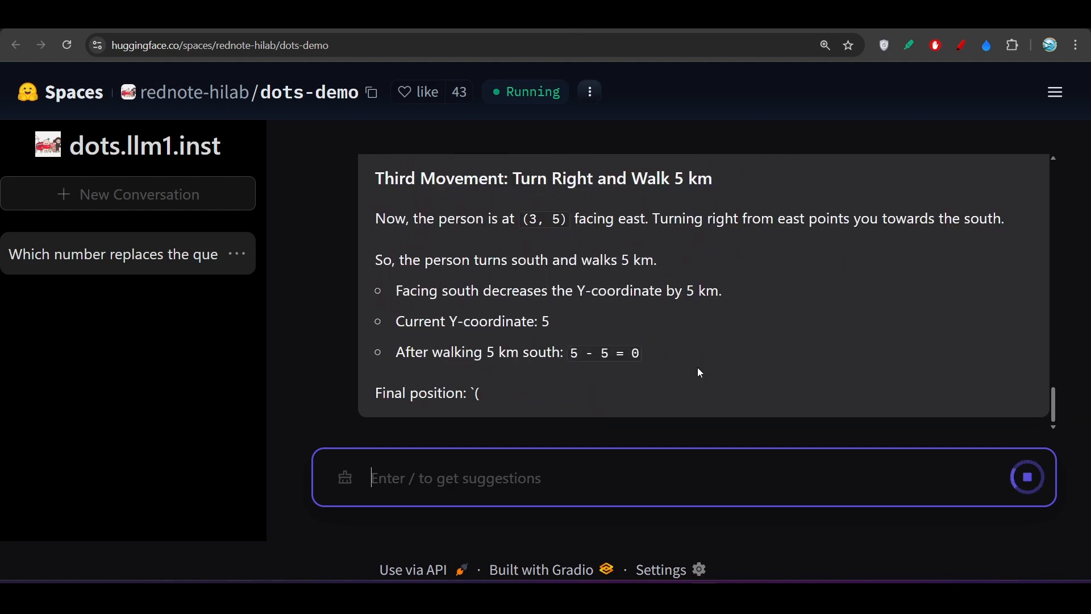
{"action": "scroll", "scroll_direction": "down", "scroll_amount": 3}
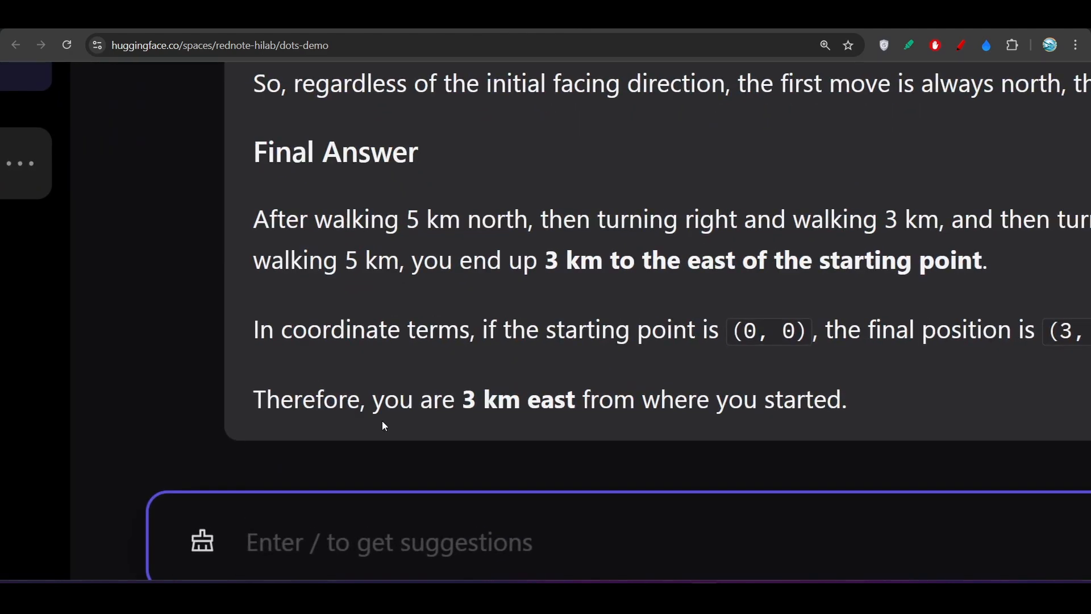
{"action": "left_click_drag", "start_coordinate": [372, 399], "coordinate": [633, 399]}
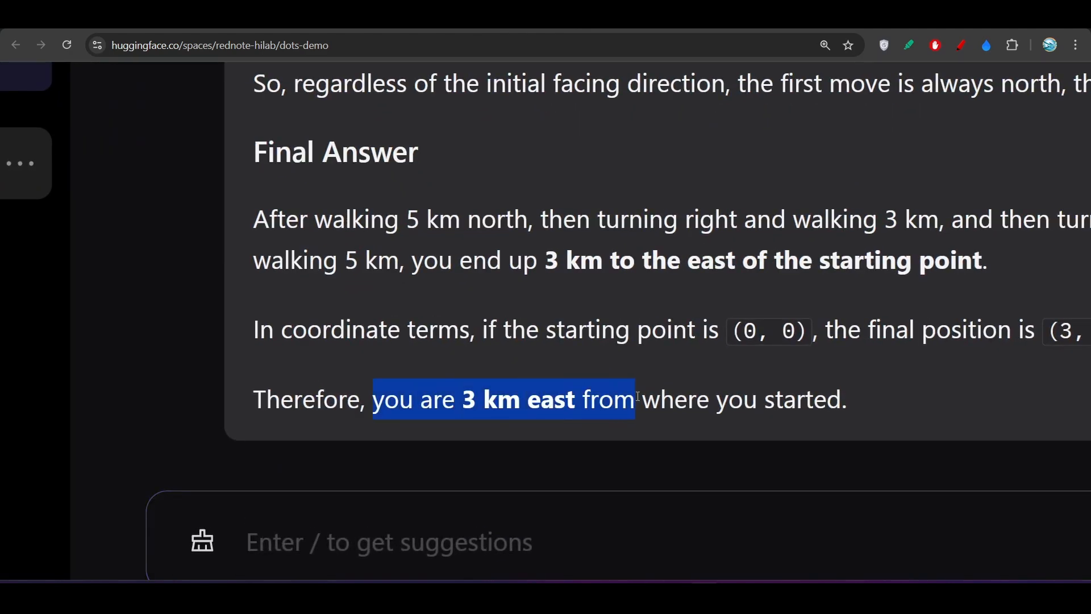
{"action": "left_click_drag", "start_coordinate": [633, 399], "coordinate": [716, 399]}
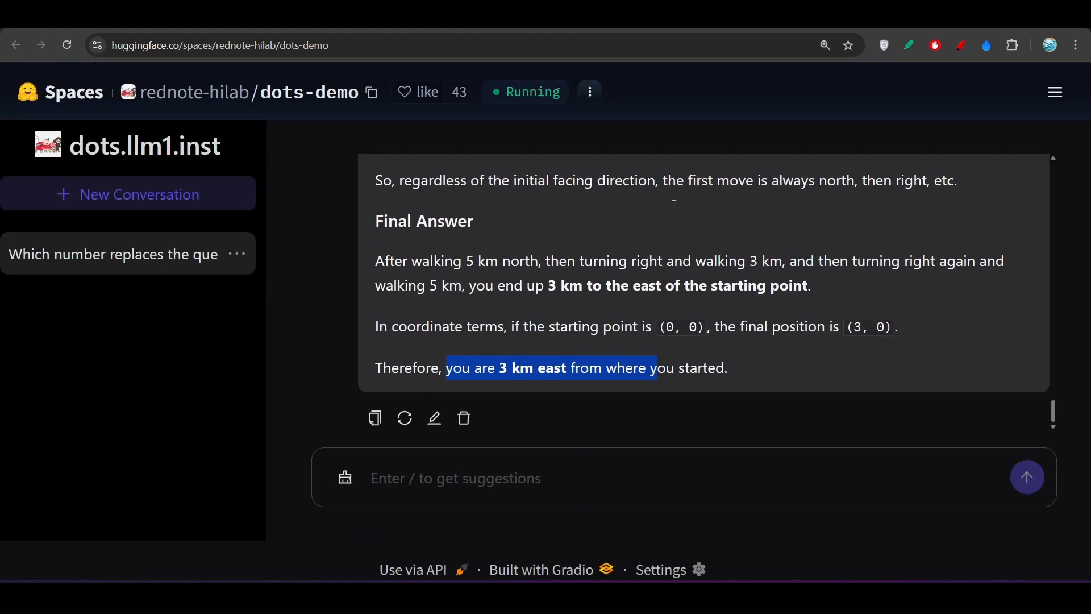
{"action": "mouse_move", "coordinate": [462, 480]}
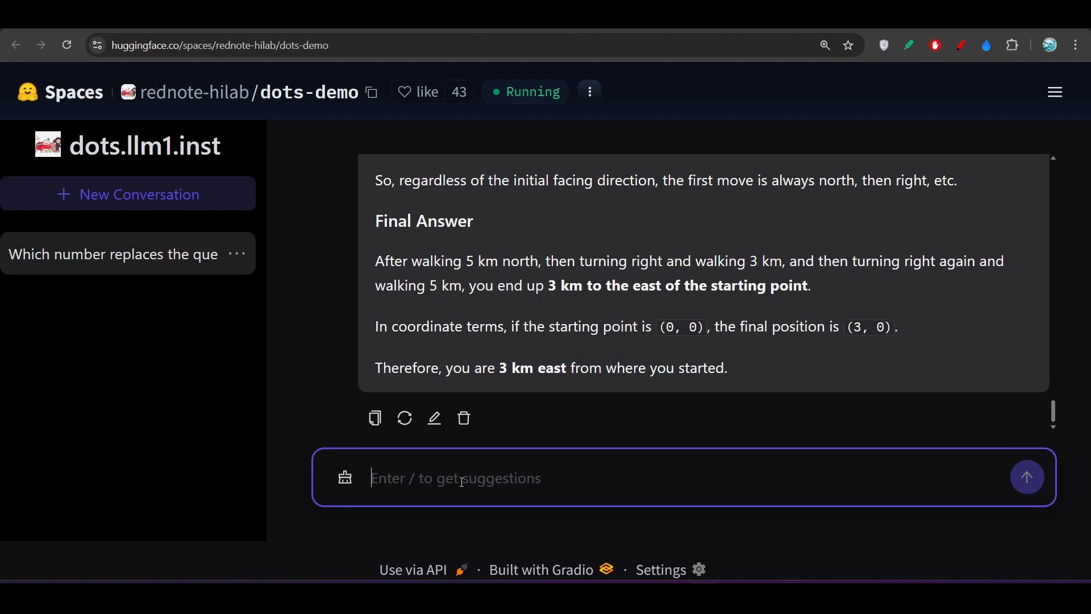
Step: Send dots a prompt for a threaded discussion forum with upvote/downvote in HTML, CSS, JS
{"action": "type", "text": "design a th"}
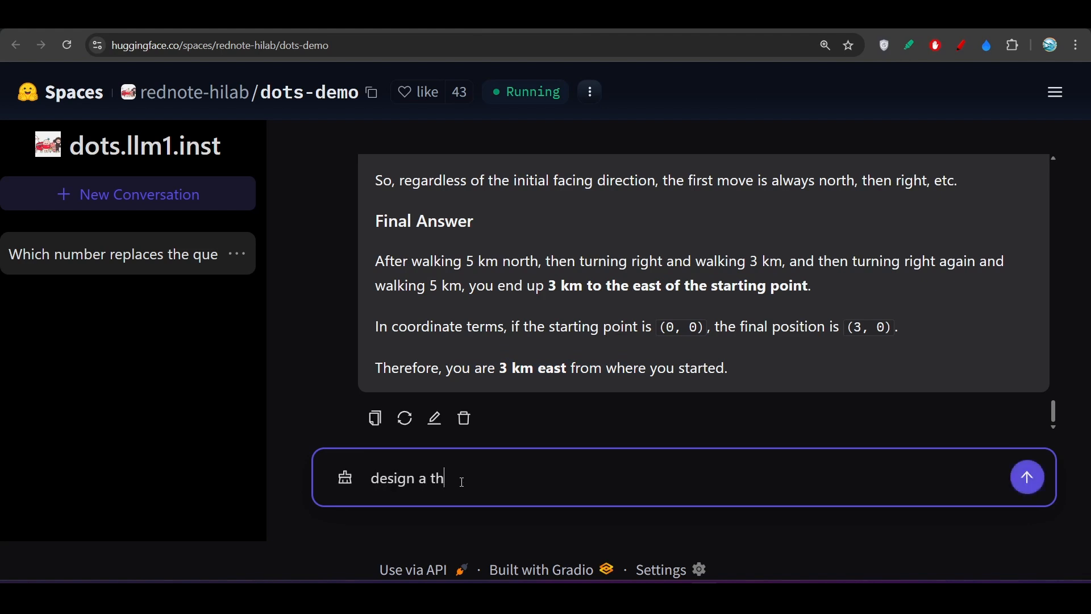
{"action": "type", "text": "readed dis"}
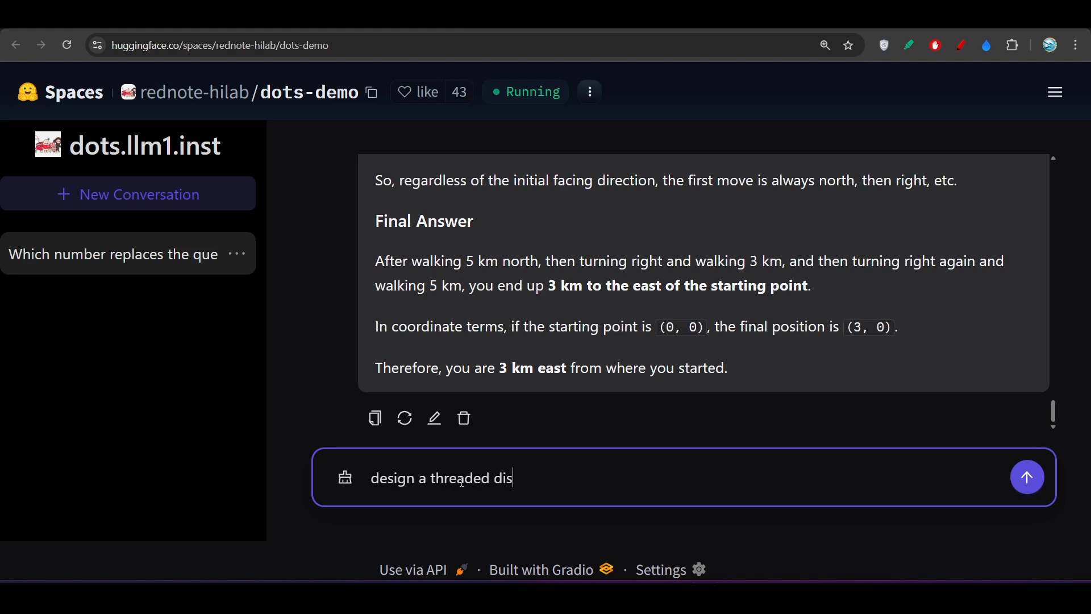
{"action": "type", "text": "cussion"}
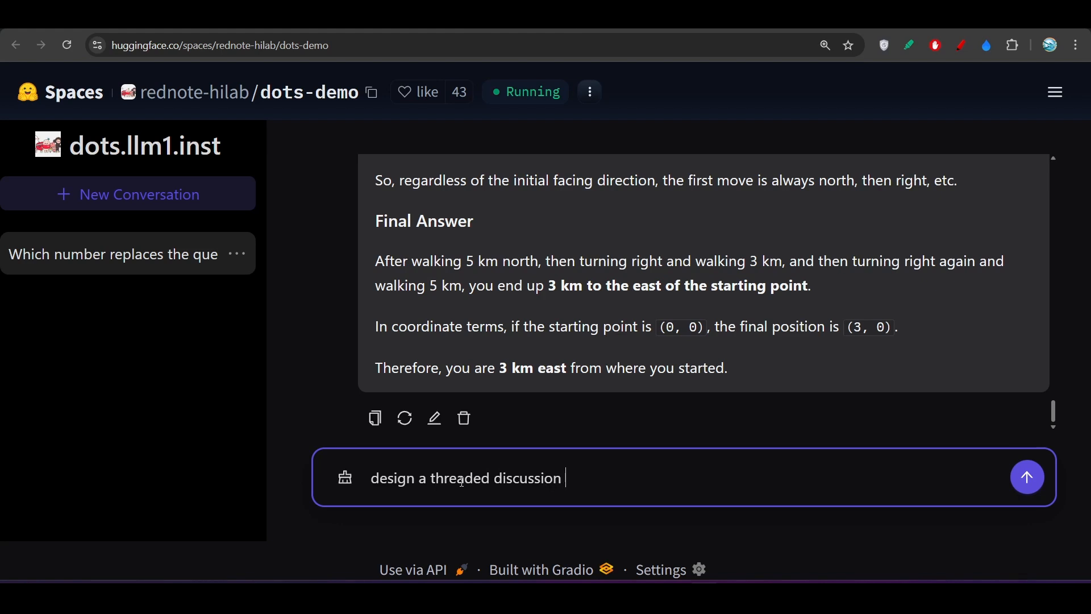
{"action": "type", "text": "forum"}
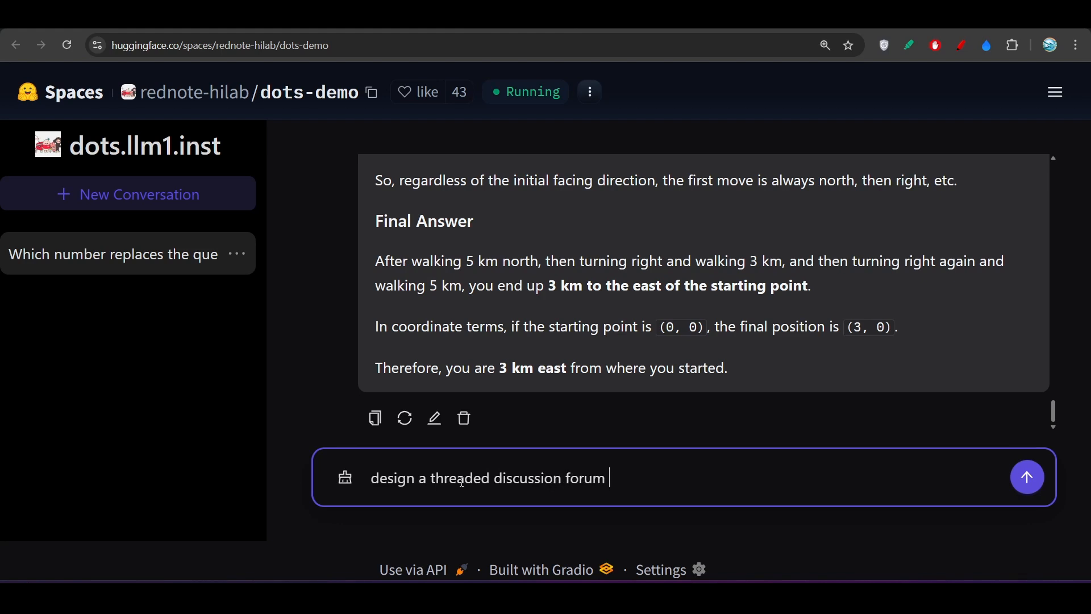
{"action": "type", "text": "with"}
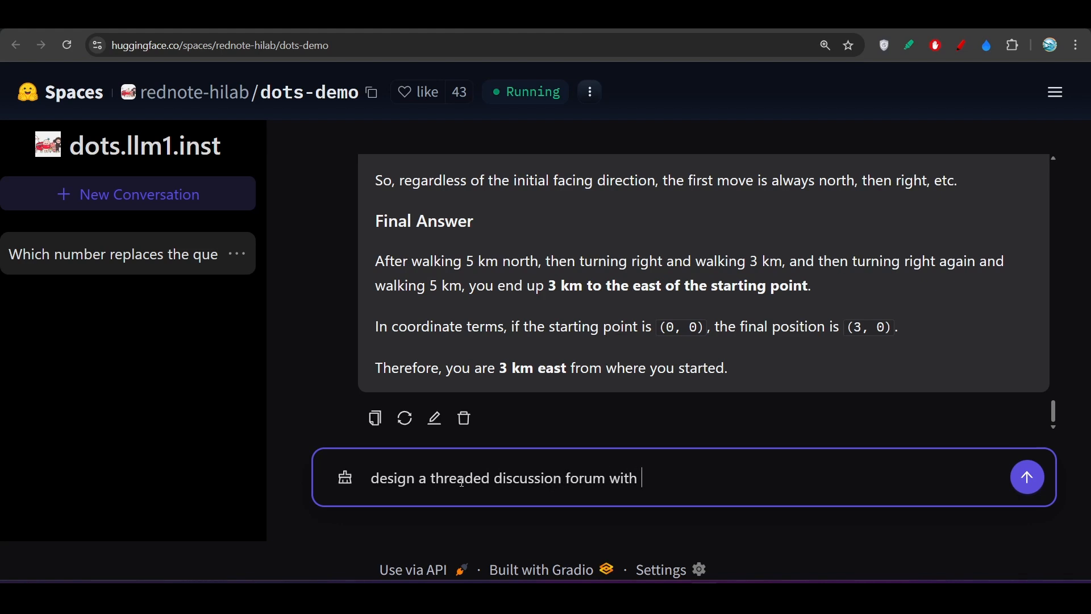
{"action": "type", "text": "upvote and downlo"}
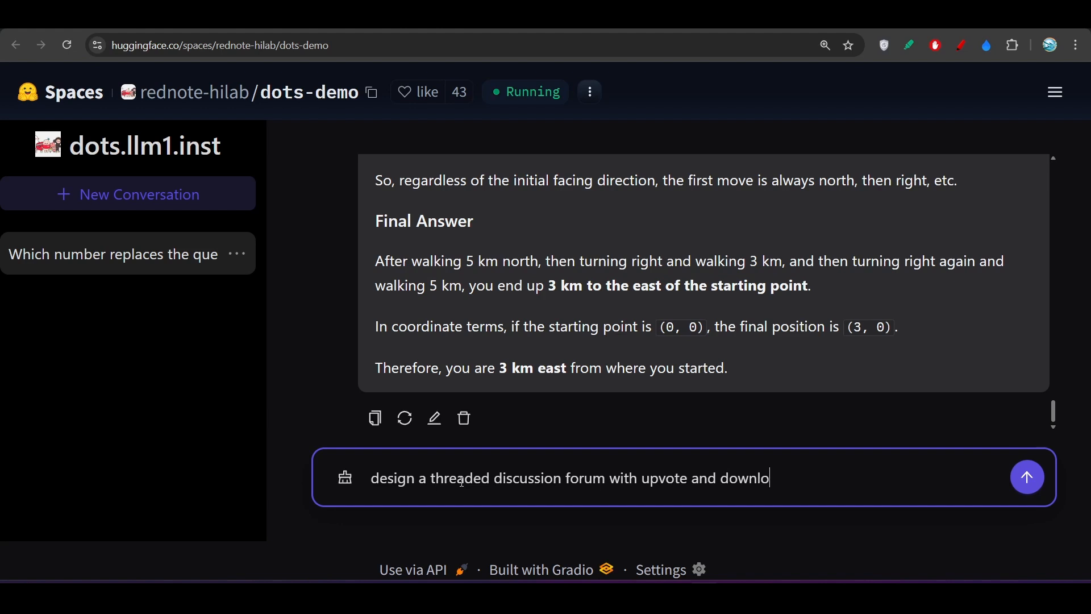
{"action": "key", "text": "Backspace"}
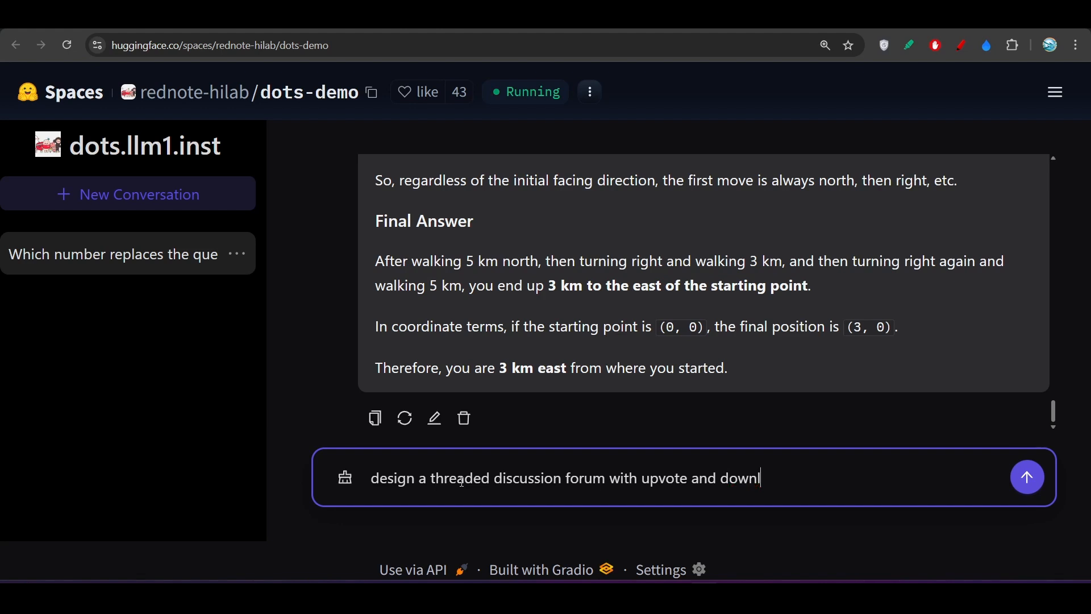
{"action": "type", "text": "ote featu"}
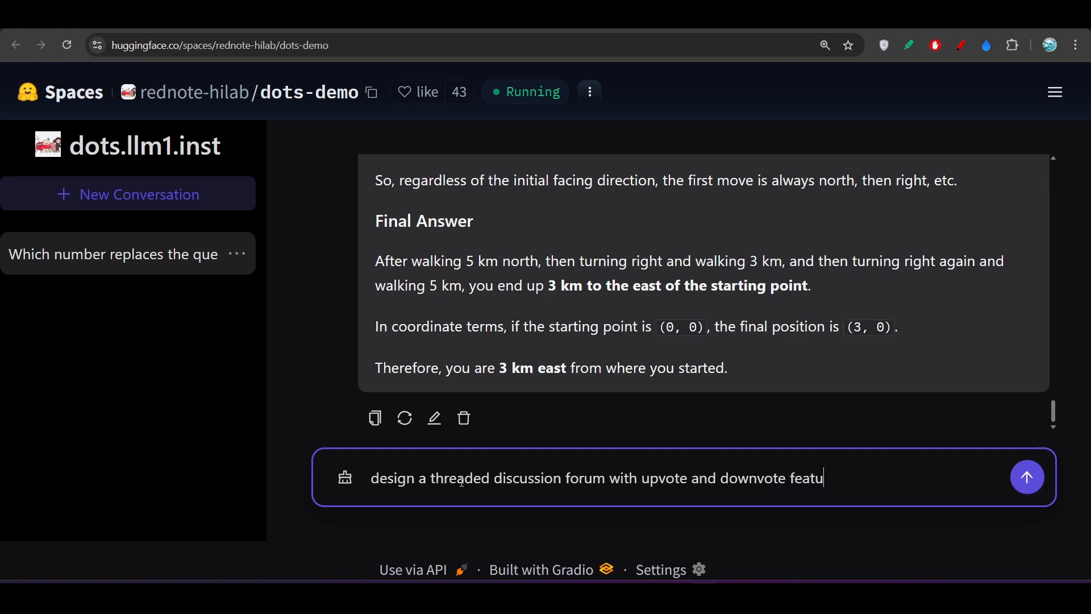
{"action": "type", "text": "re in"}
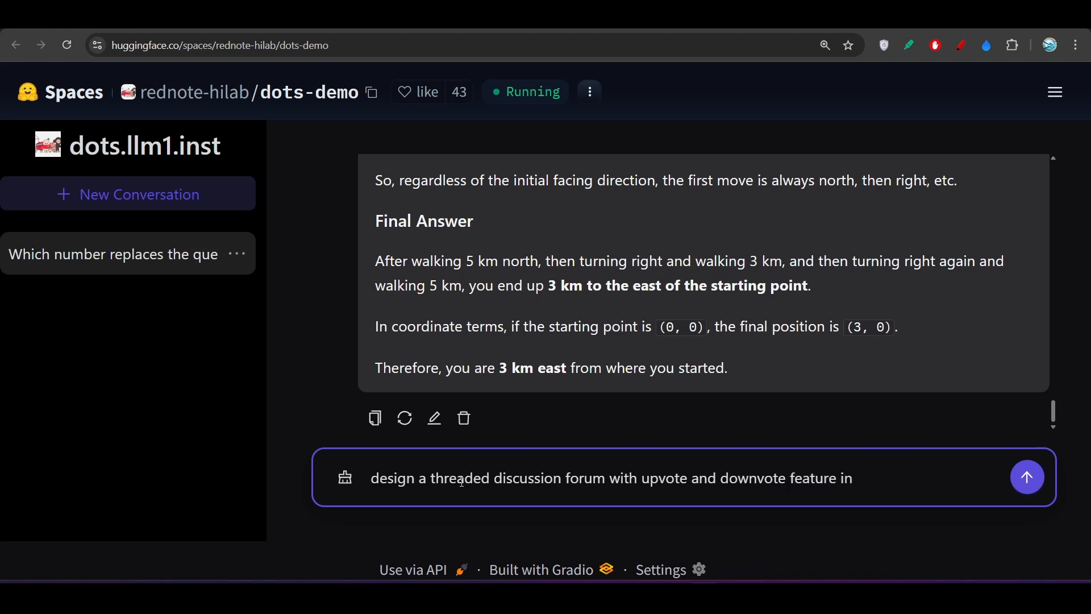
{"action": "type", "text": "html"}
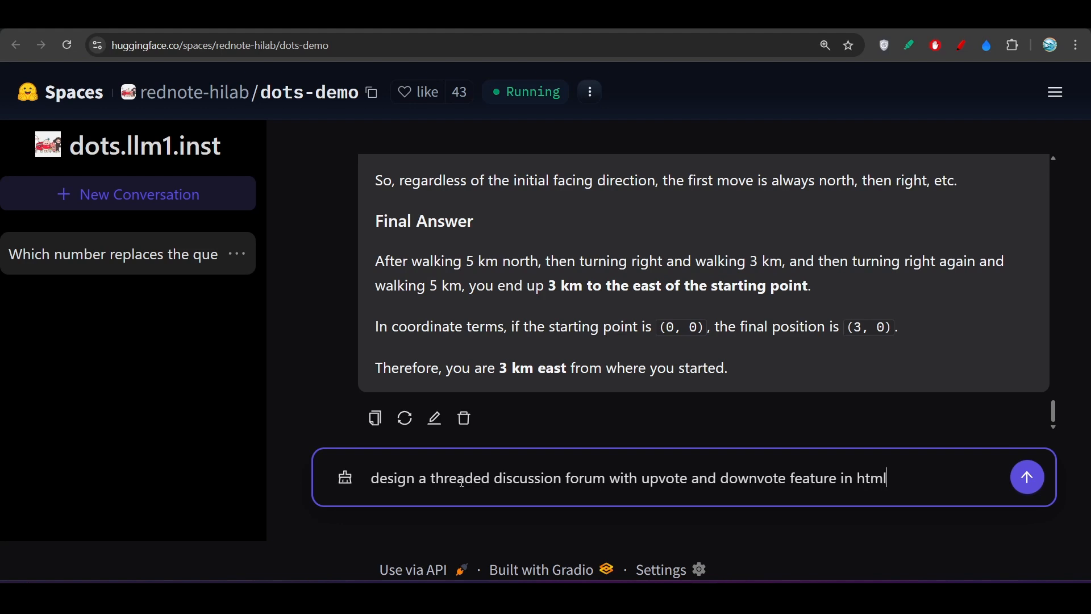
{"action": "type", "text": ",css"}
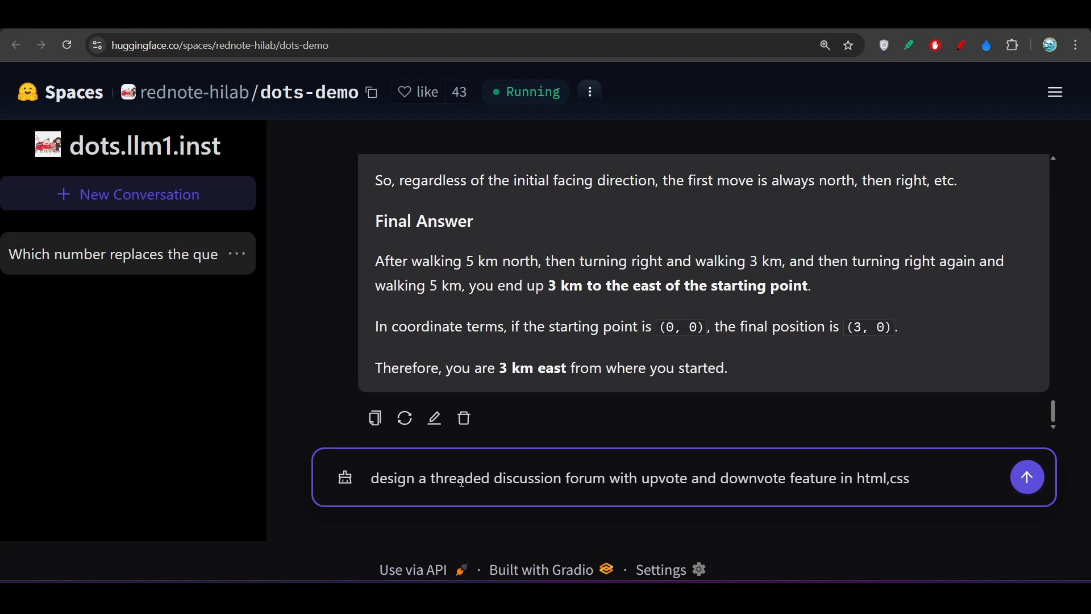
{"action": "type", "text": "js"}
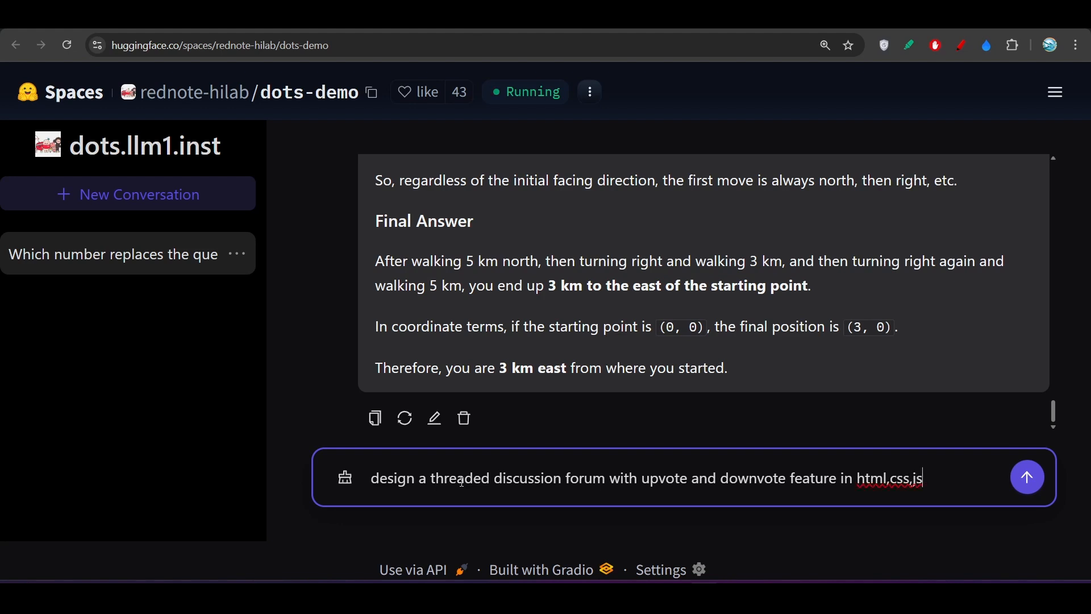
{"action": "left_click", "coordinate": [1027, 477]}
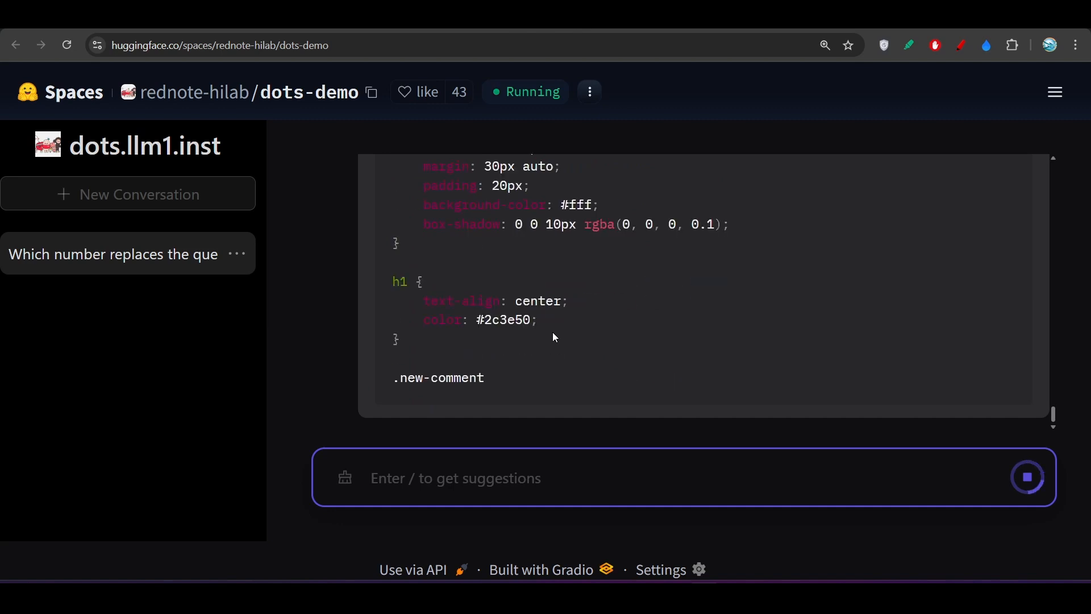
Step: Scroll through the forum's HTML and CSS code as the reply streams
{"action": "scroll", "scroll_direction": "down", "scroll_amount": 3}
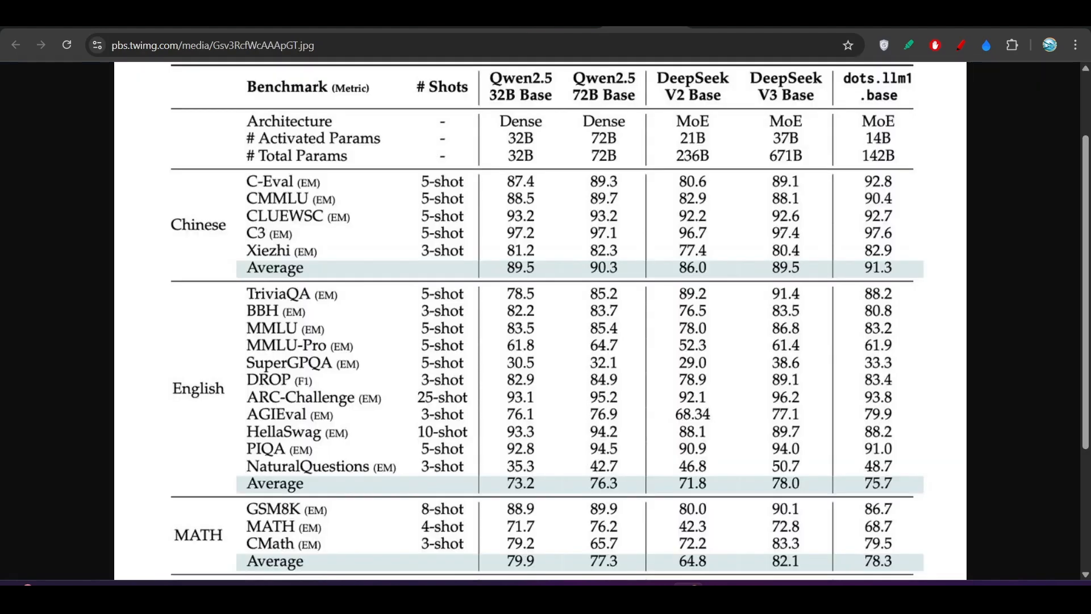
{"action": "mouse_move", "coordinate": [521, 114]}
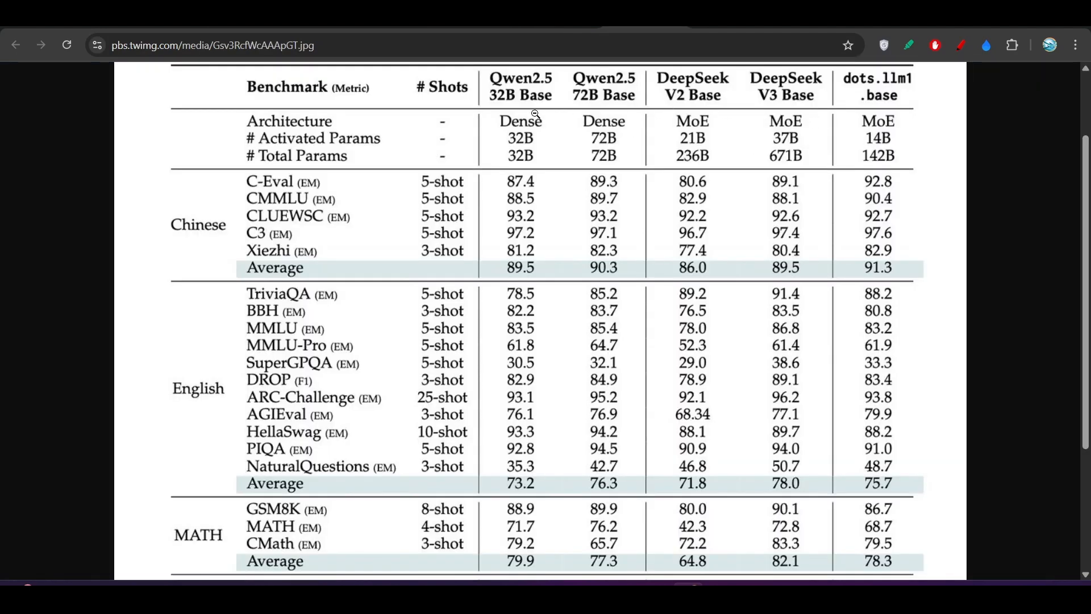
{"action": "mouse_move", "coordinate": [305, 285]}
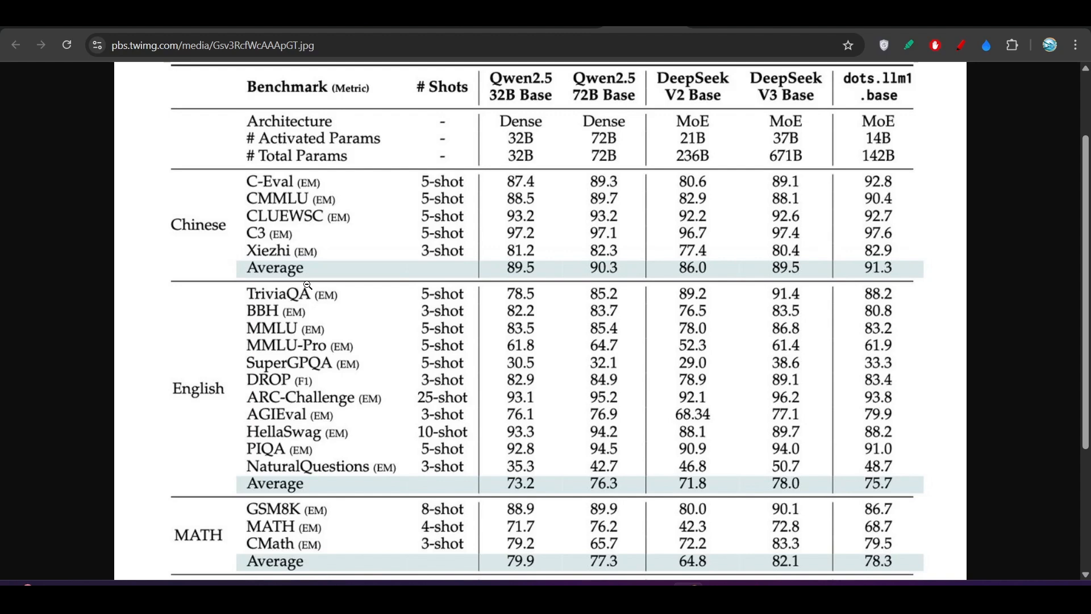
Step: Scroll the benchmark table down to the Code rows and back up
{"action": "scroll", "scroll_direction": "down", "scroll_amount": 3}
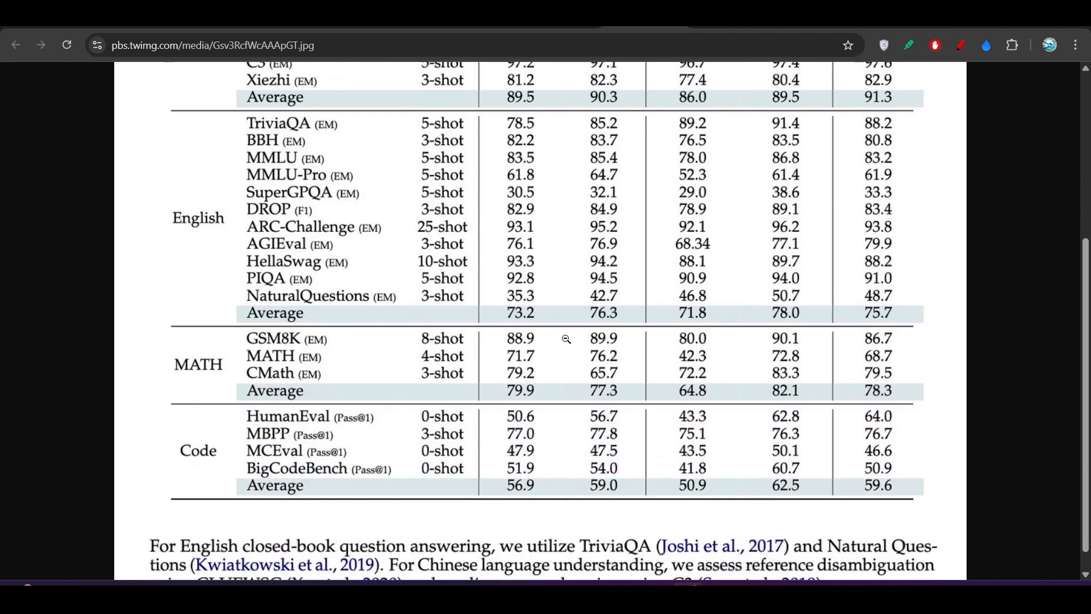
{"action": "mouse_move", "coordinate": [546, 367]}
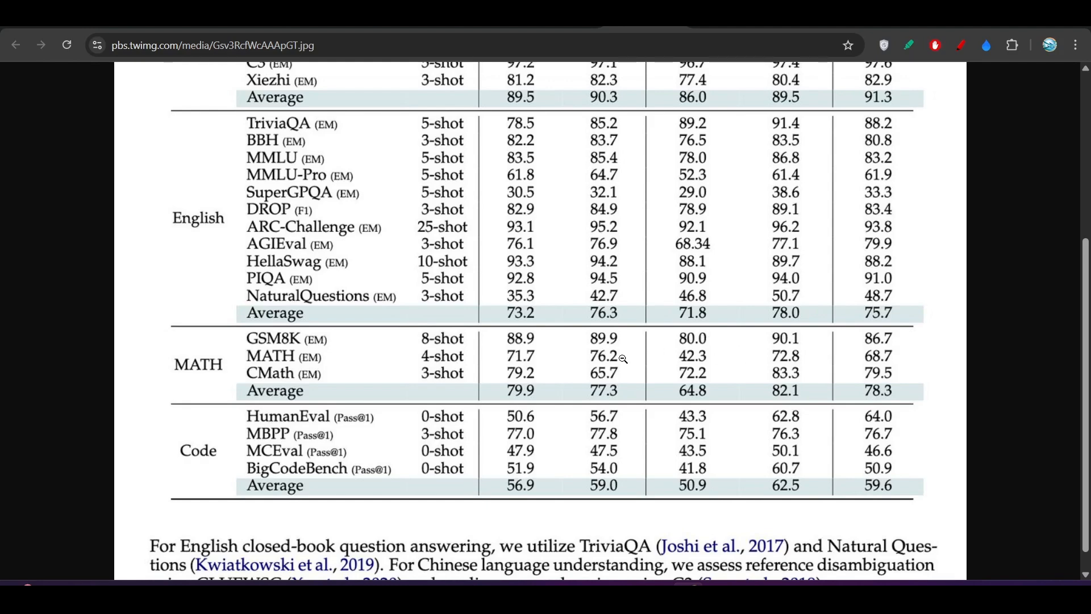
{"action": "mouse_move", "coordinate": [286, 430]}
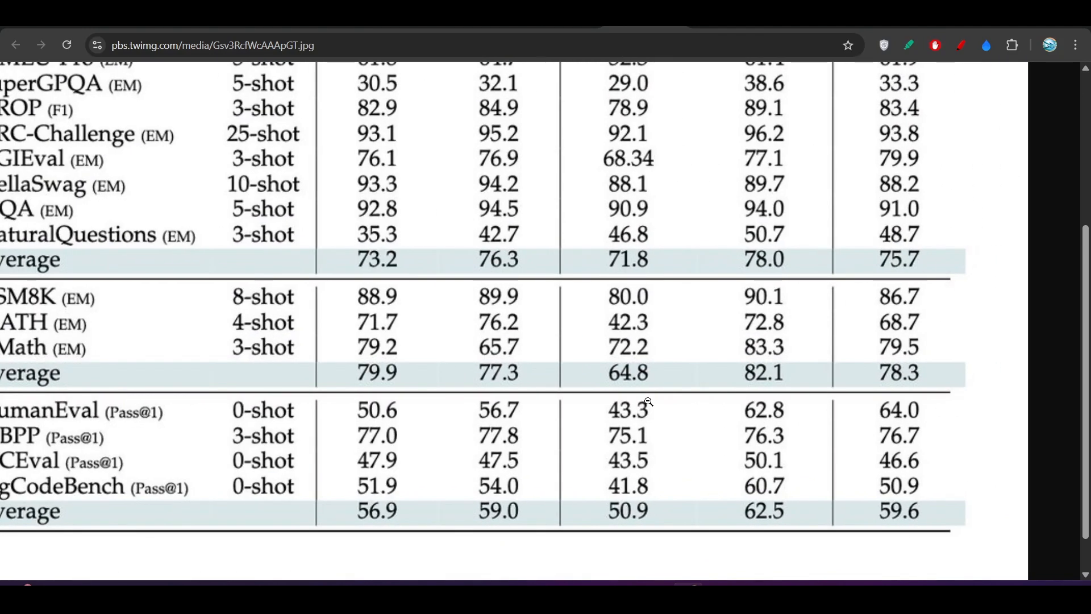
{"action": "mouse_move", "coordinate": [911, 92]}
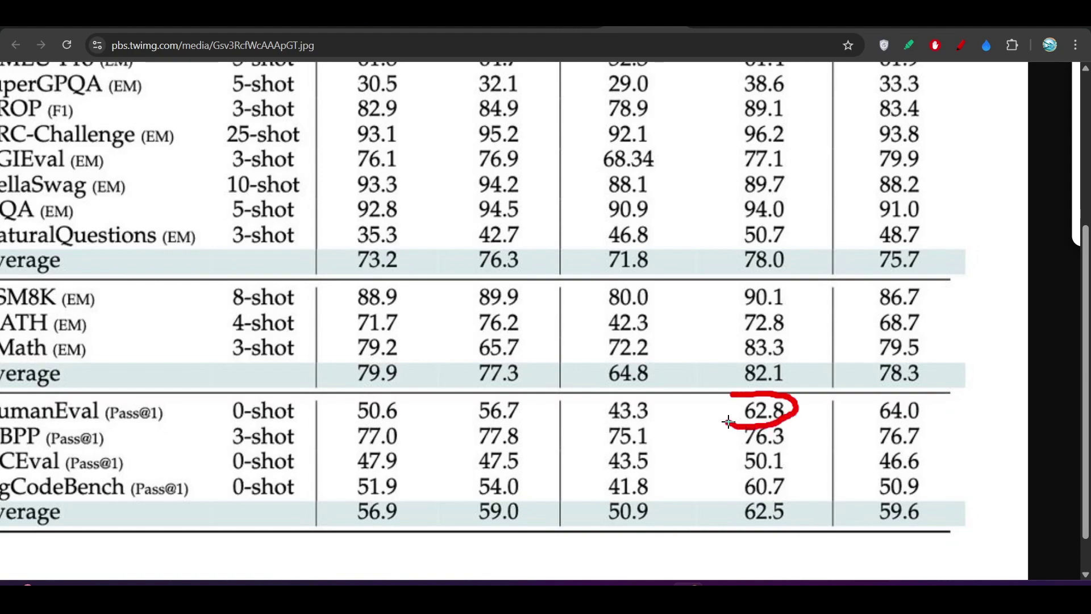
{"action": "scroll", "scroll_direction": "up", "scroll_amount": 3}
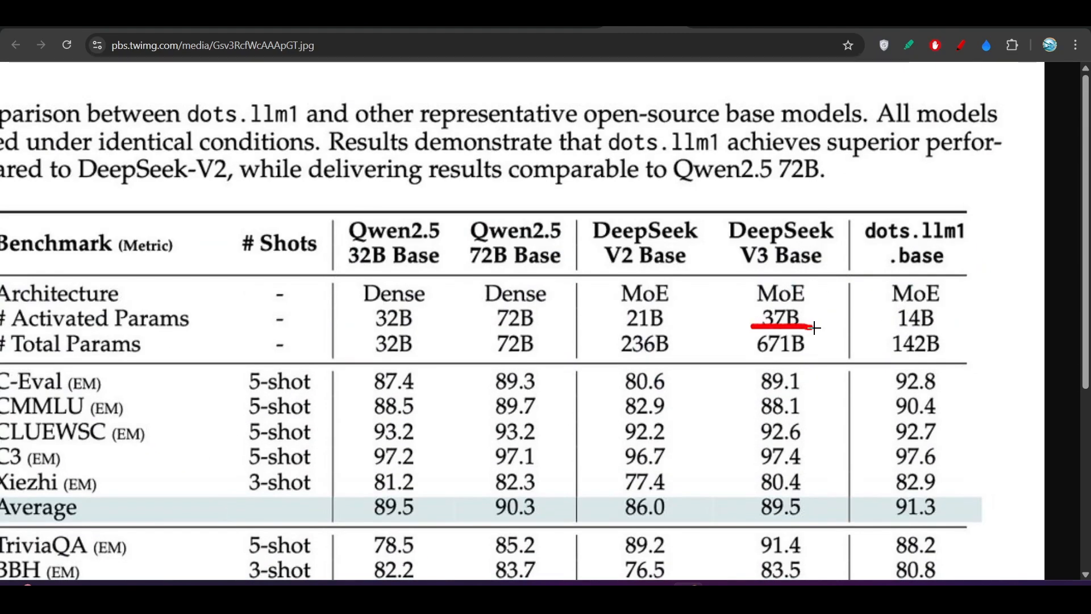
Step: Circle DeepSeek V3's 671B total parameter count in the benchmark table
{"action": "left_click_drag", "start_coordinate": [738, 327], "coordinate": [828, 354]}
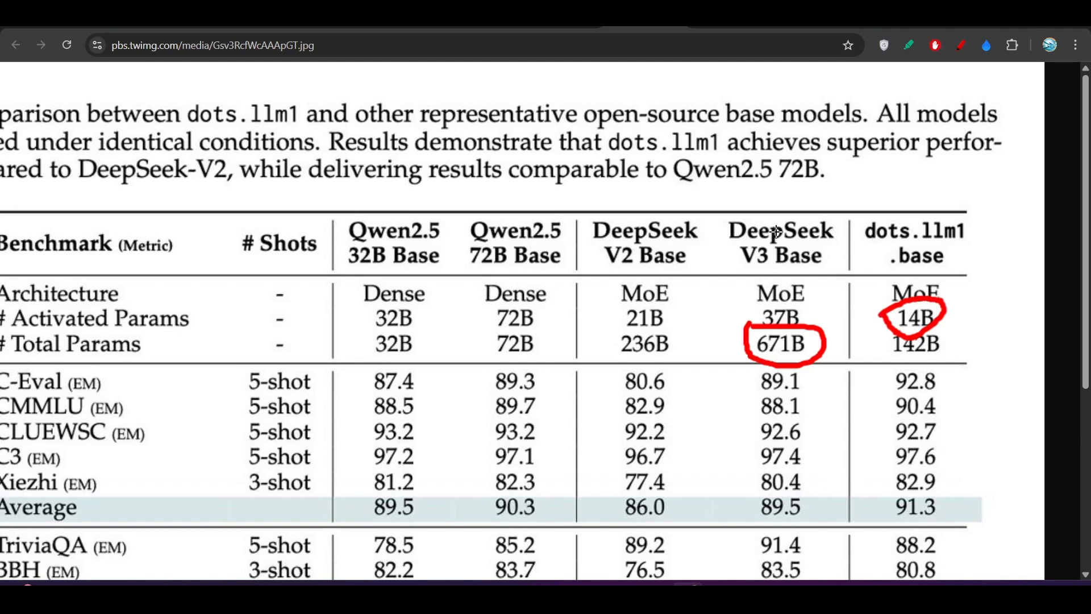
{"action": "mouse_move", "coordinate": [859, 301]}
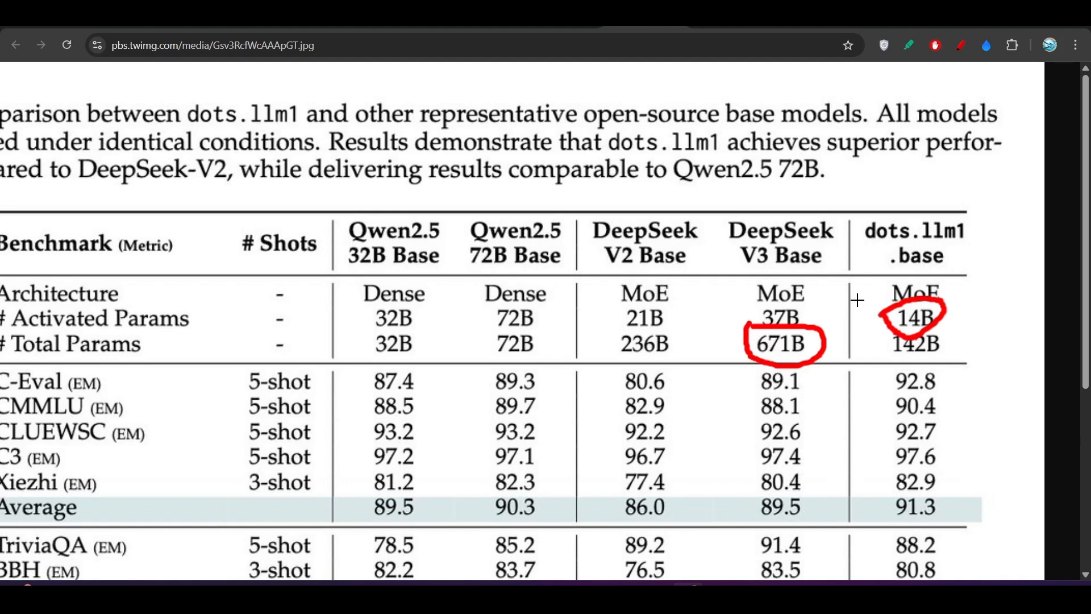
{"action": "mouse_move", "coordinate": [852, 267]}
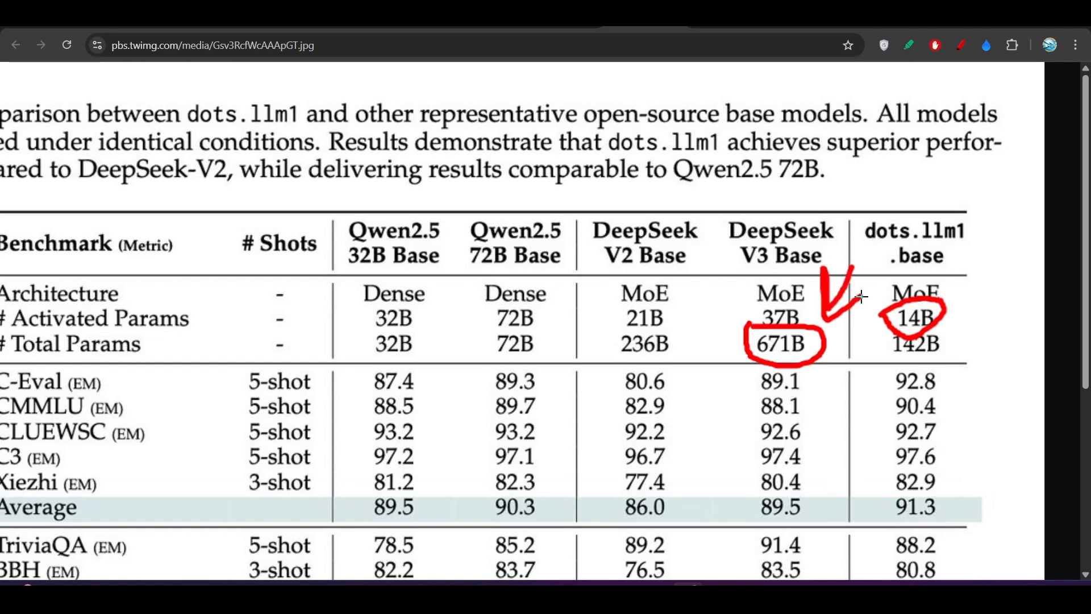
{"action": "mouse_move", "coordinate": [566, 211]}
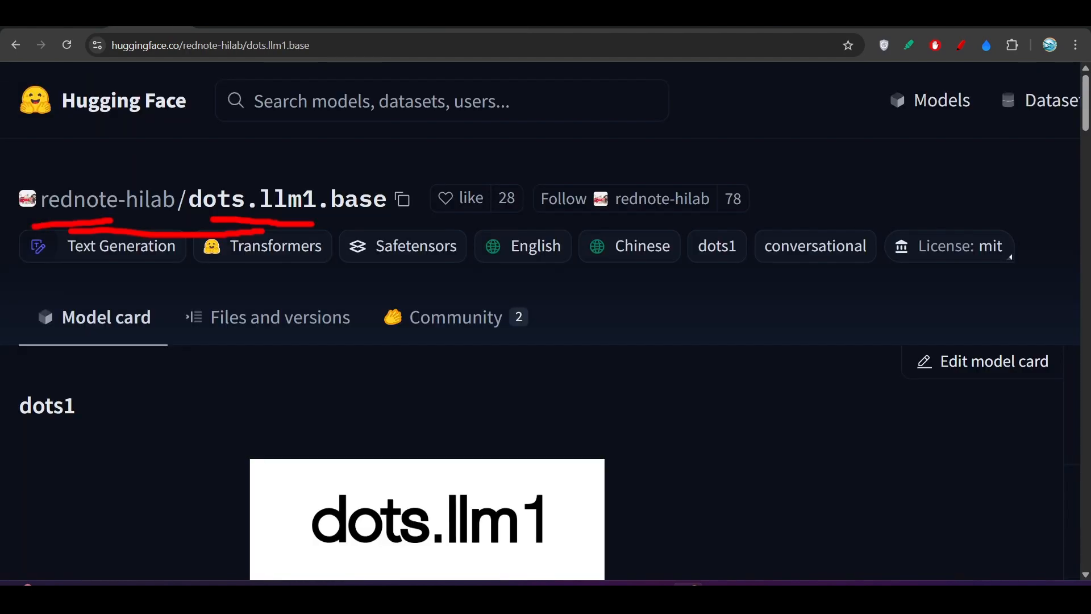
Step: Scroll down the dots.llm1.base model card to the Introduction section
{"action": "scroll", "scroll_direction": "down", "scroll_amount": 3}
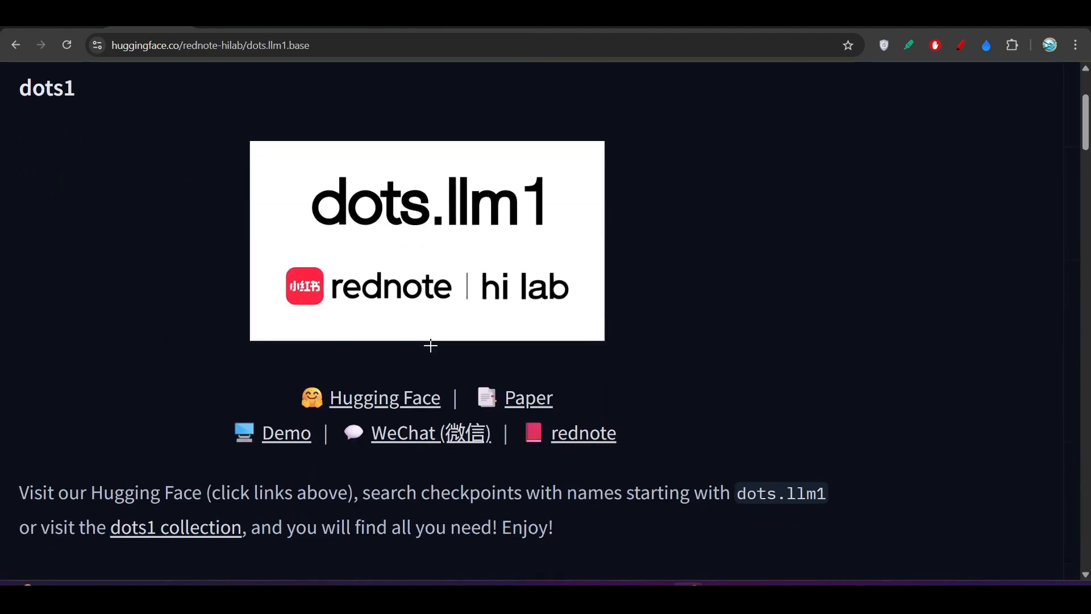
{"action": "scroll", "scroll_direction": "down", "scroll_amount": 3}
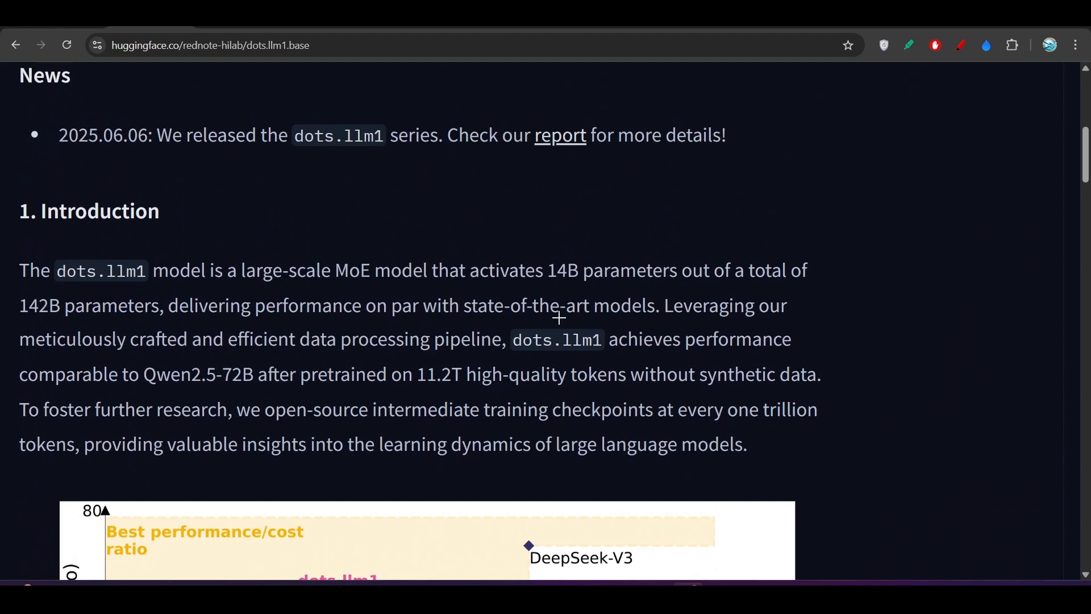
{"action": "mouse_move", "coordinate": [246, 360]}
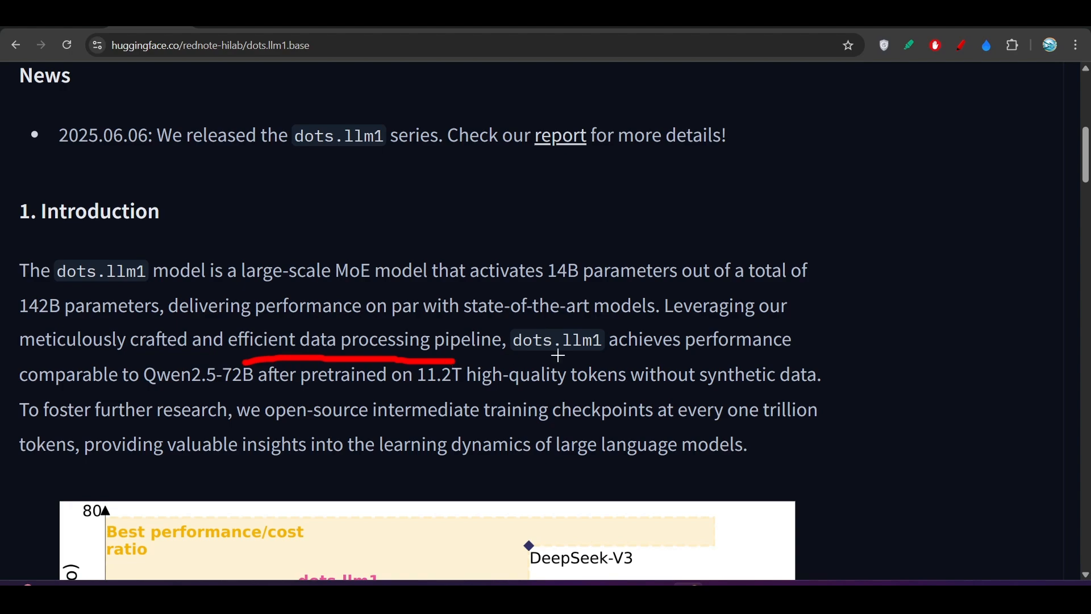
{"action": "scroll", "scroll_direction": "down", "scroll_amount": 3}
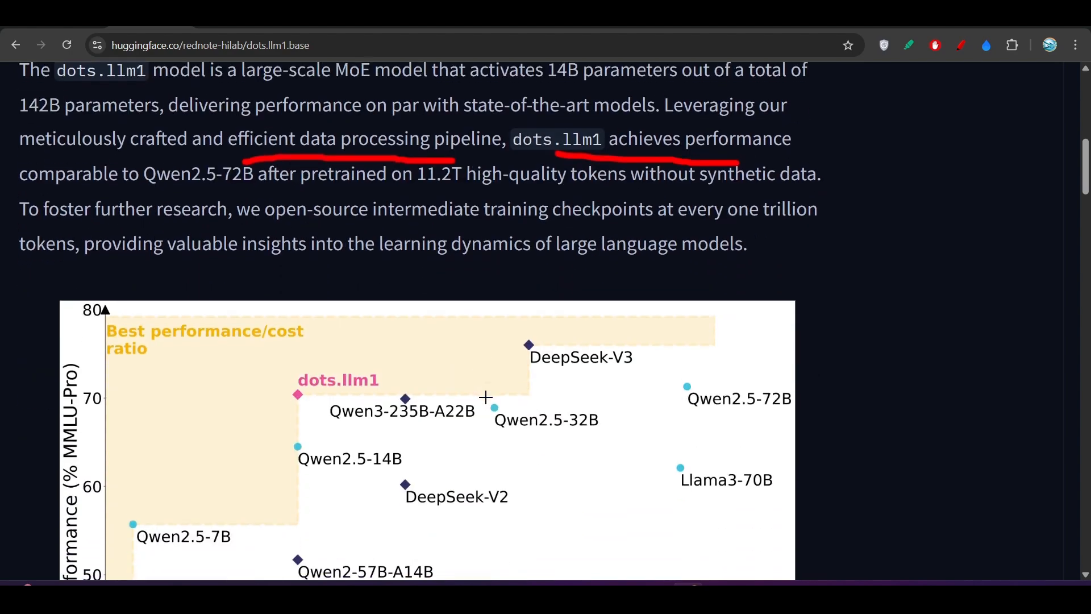